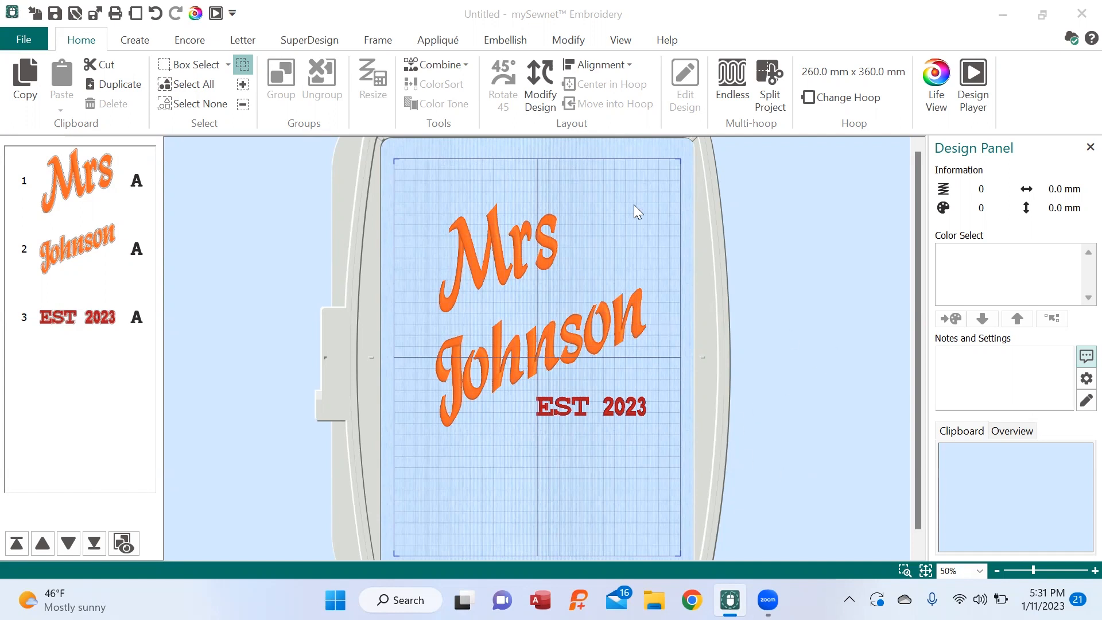
# - Switch the ribbon to the View tab with its background options
pyautogui.click(619, 40)
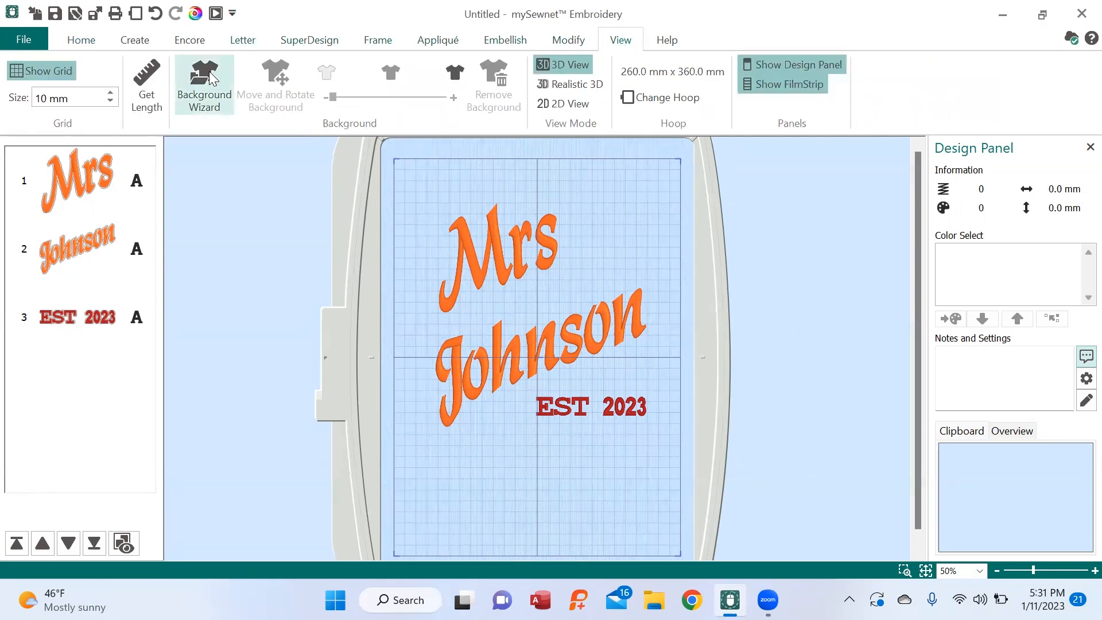
# - Add a new background in the Background Wizard and load the denim jacket picture
pyautogui.click(203, 85)
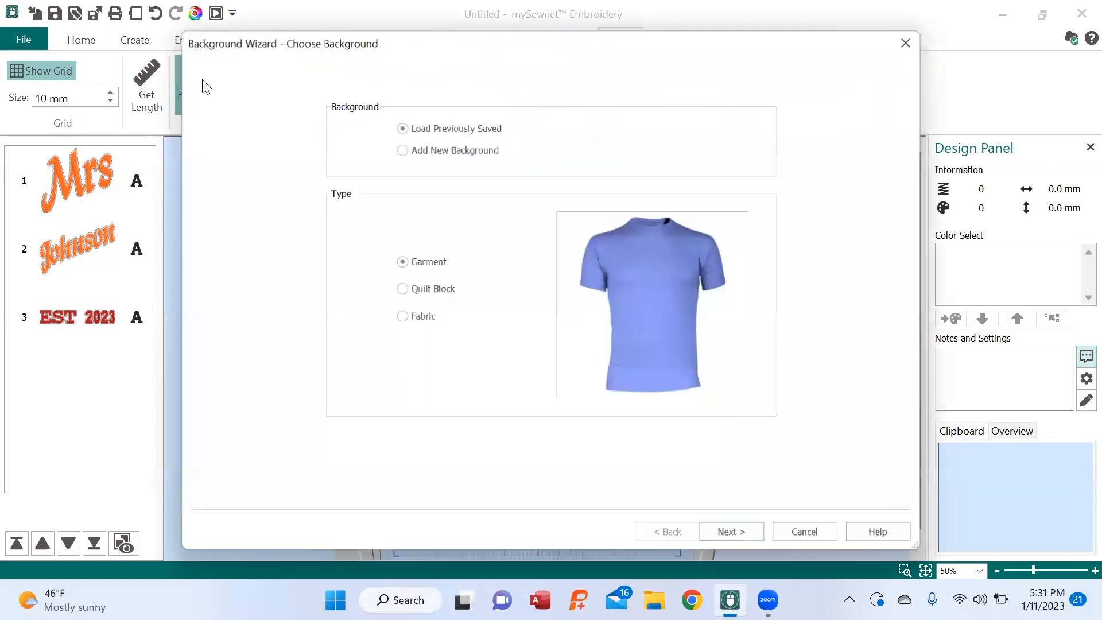
pyautogui.click(401, 150)
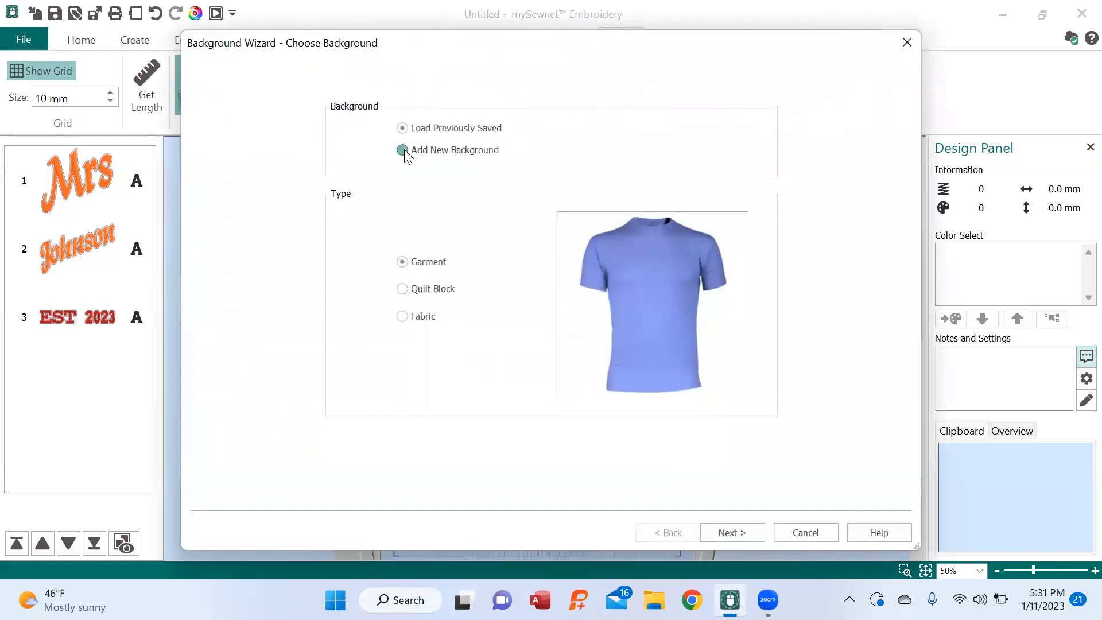
pyautogui.click(401, 150)
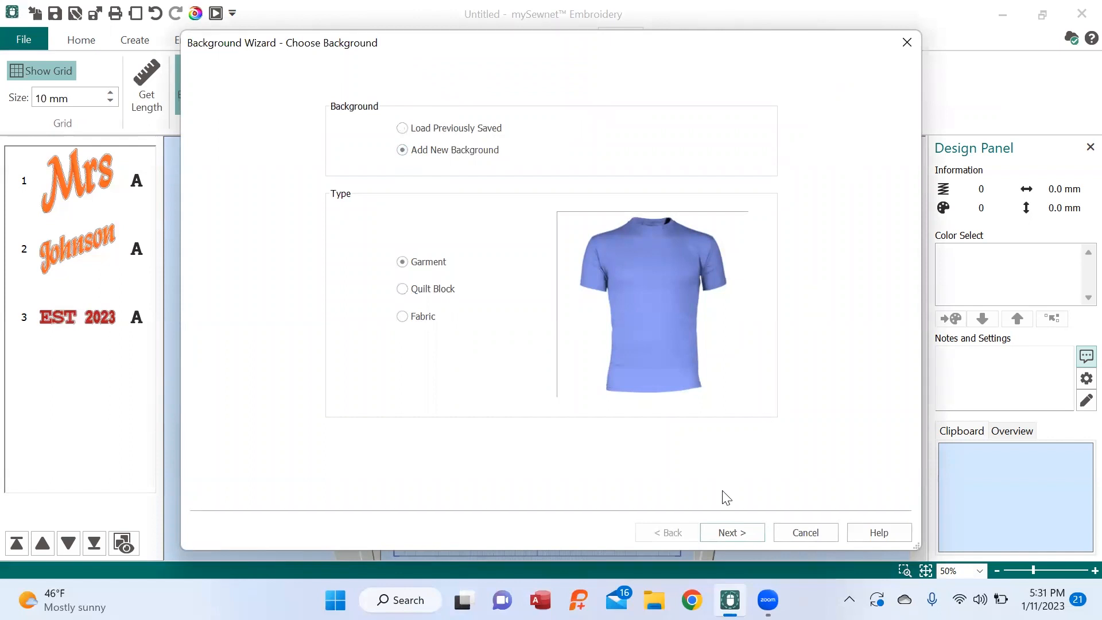
pyautogui.click(730, 531)
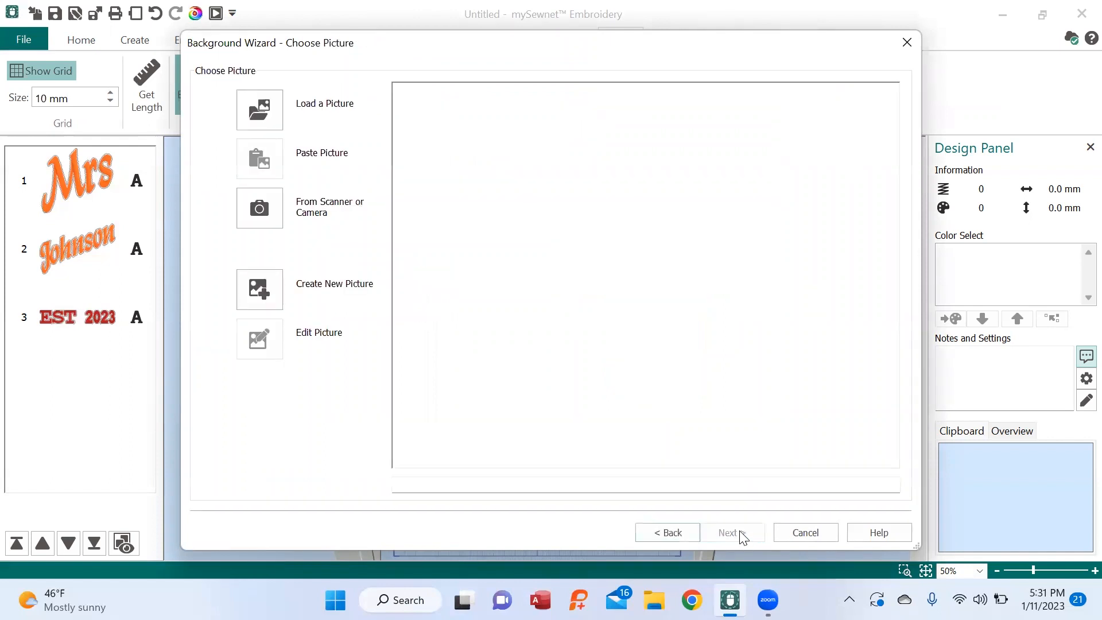
pyautogui.moveTo(260, 109)
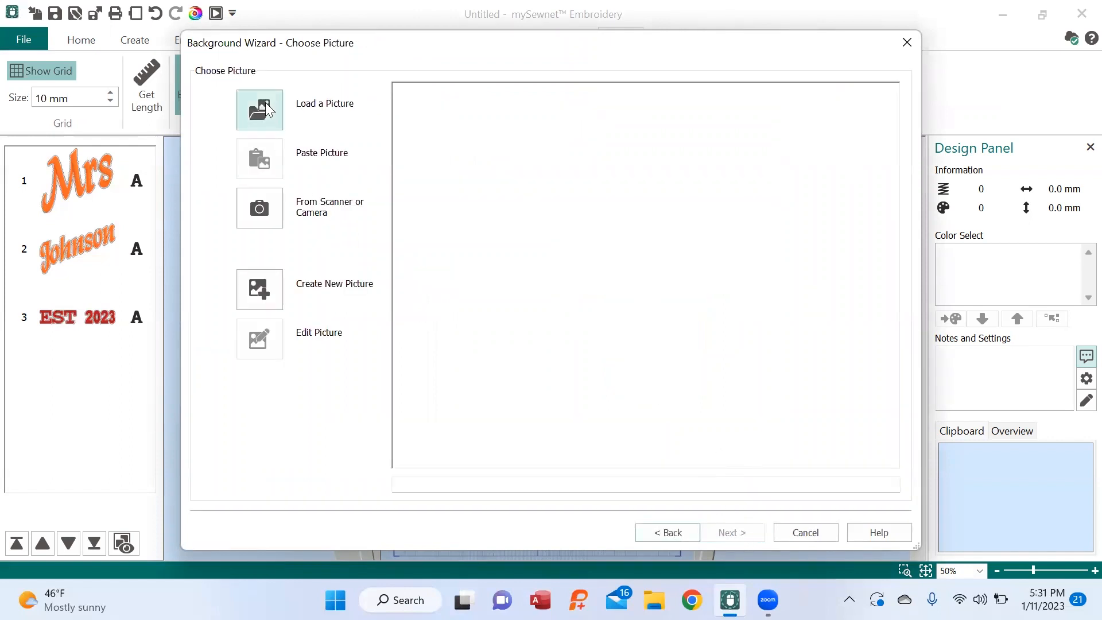
pyautogui.click(258, 109)
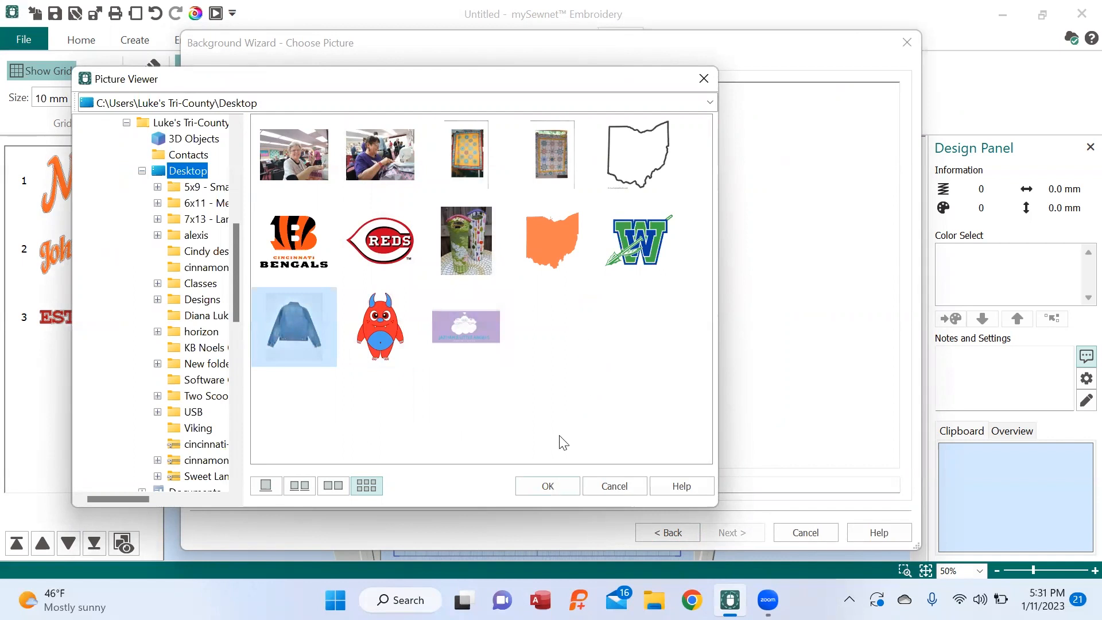
pyautogui.doubleClick(294, 325)
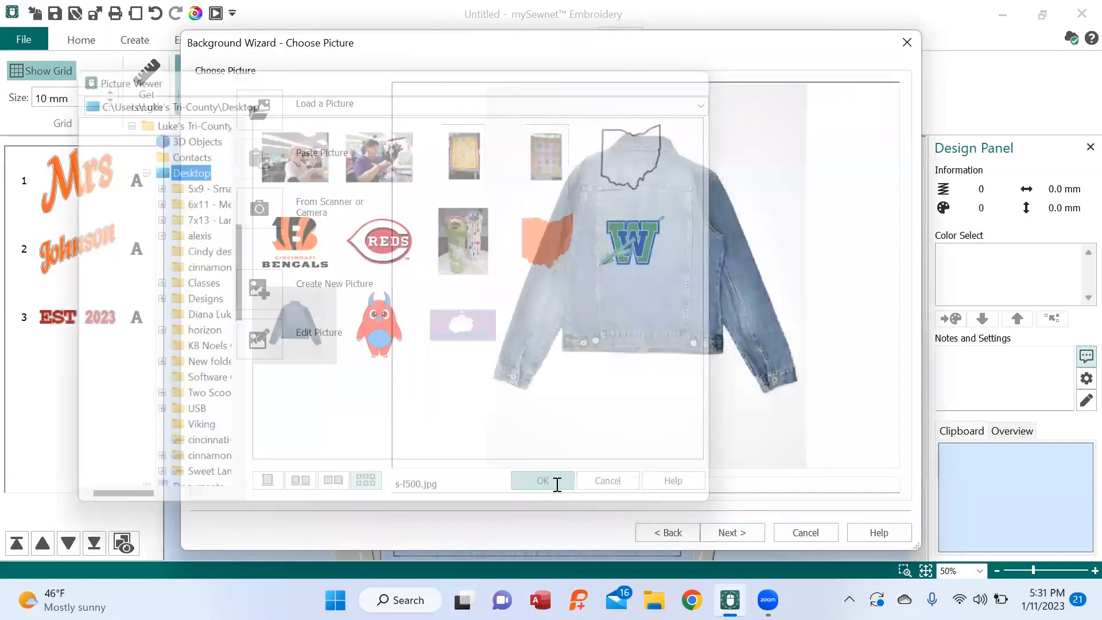
pyautogui.click(542, 481)
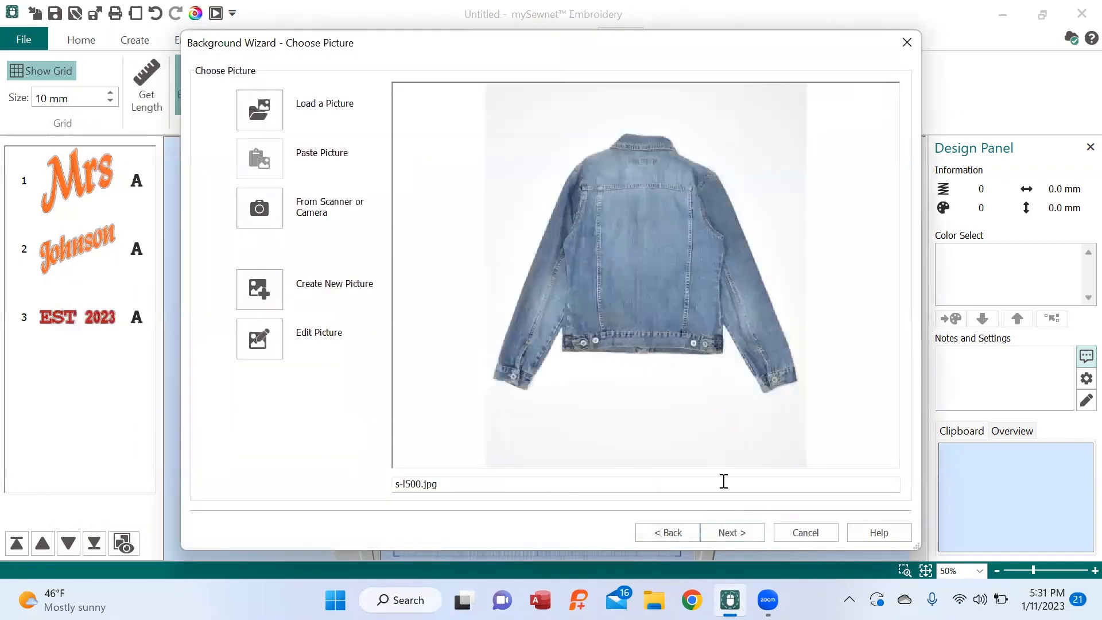
# - Advance the Background Wizard to the rotate-and-crop page for the jacket photo
pyautogui.click(732, 532)
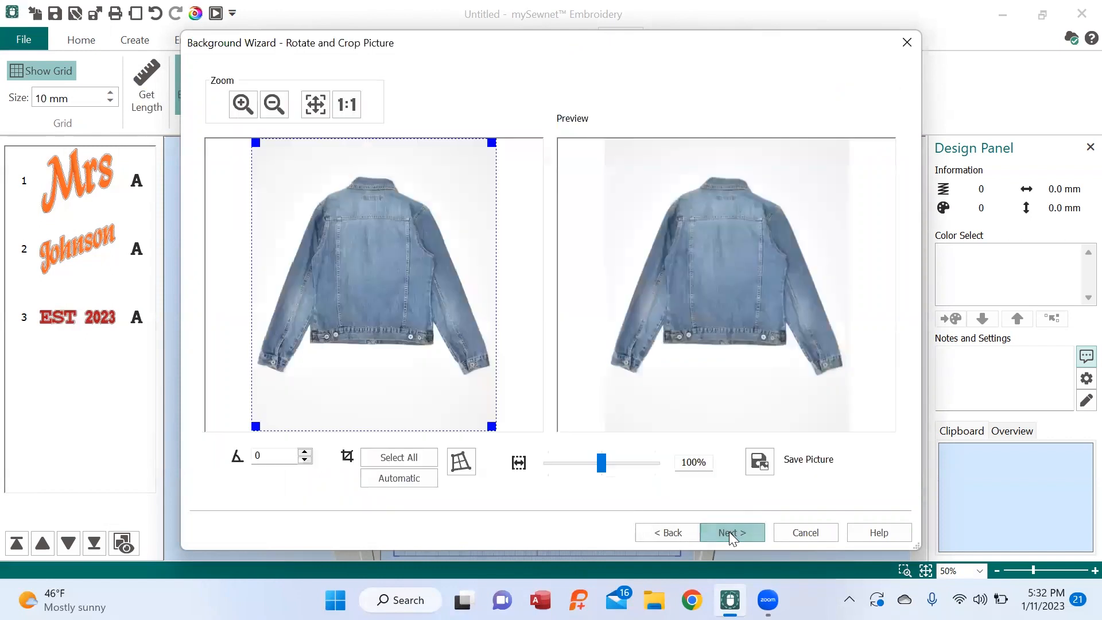
pyautogui.moveTo(521, 439)
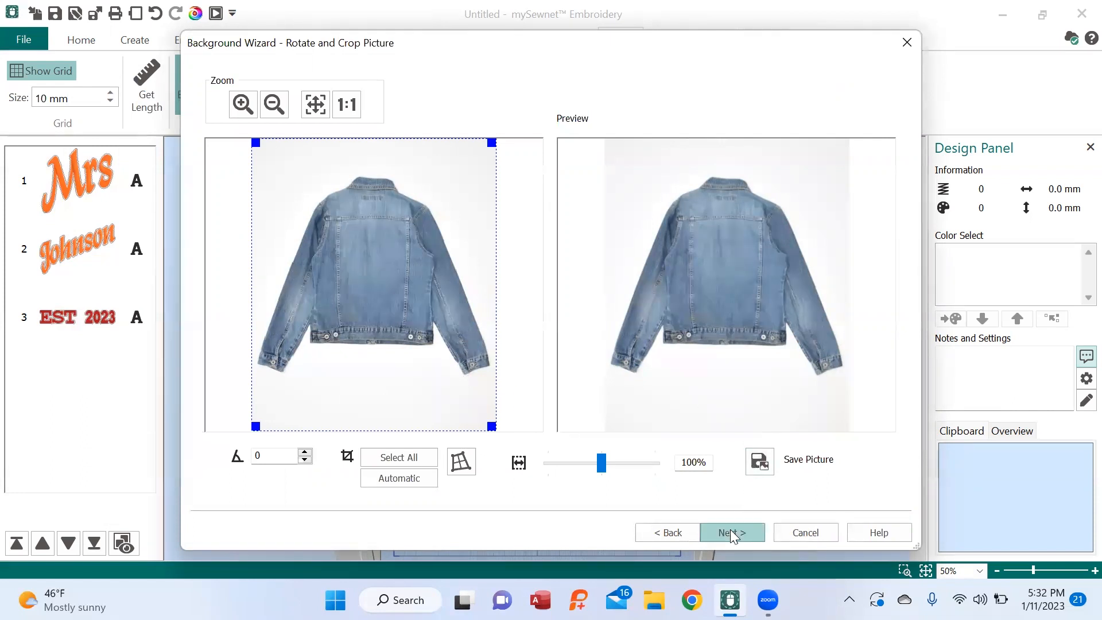
# - Advance the wizard to the set-size page showing the measuring line
pyautogui.click(732, 532)
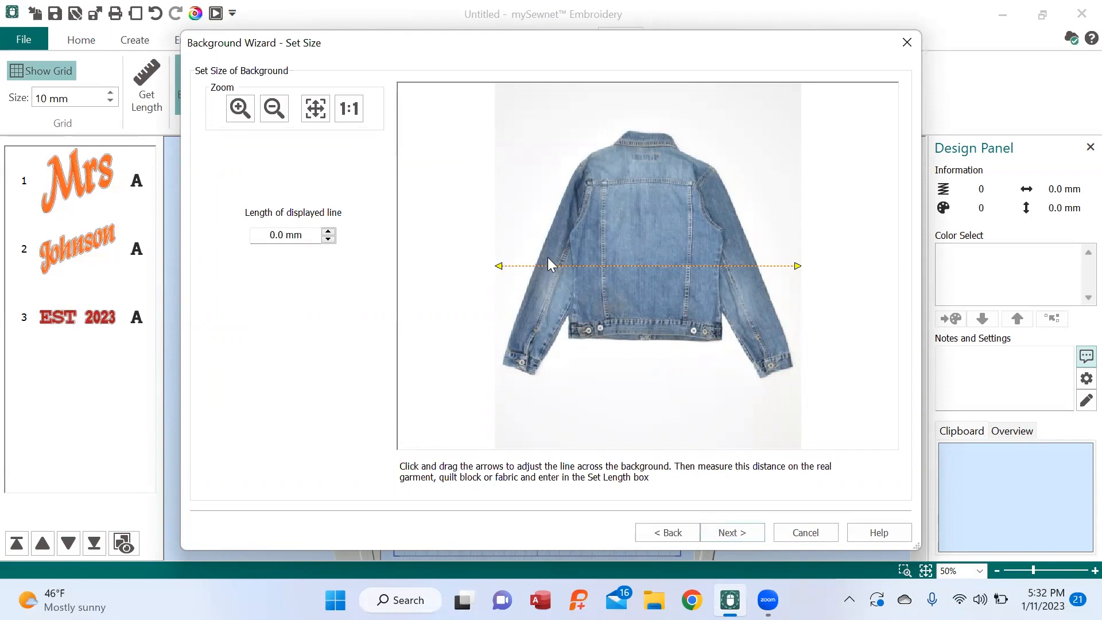
pyautogui.moveTo(562, 262)
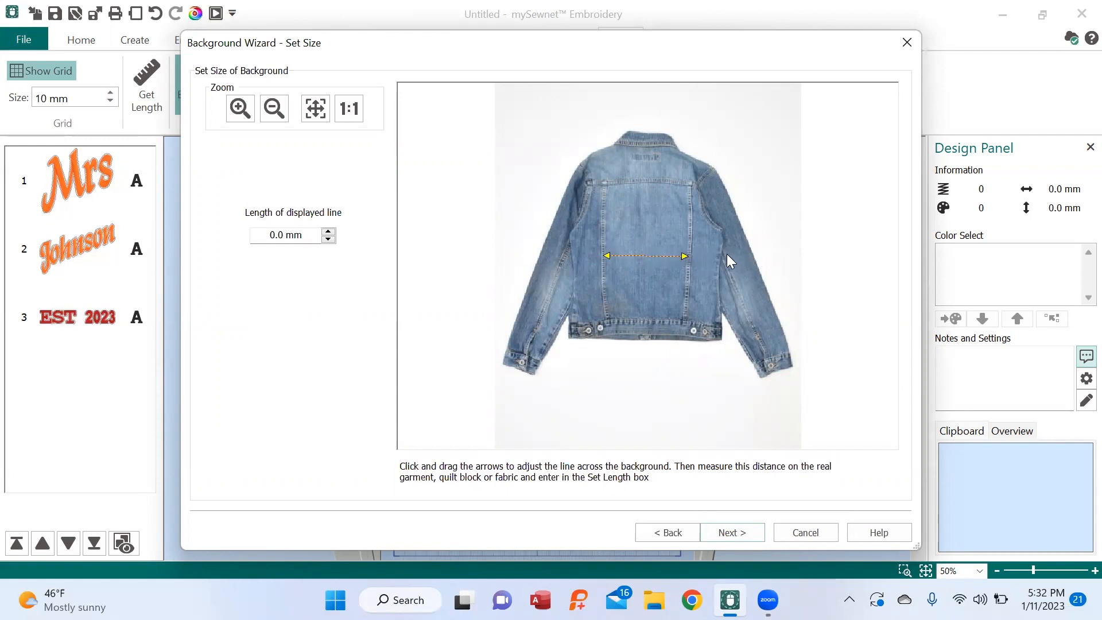
pyautogui.moveTo(738, 262)
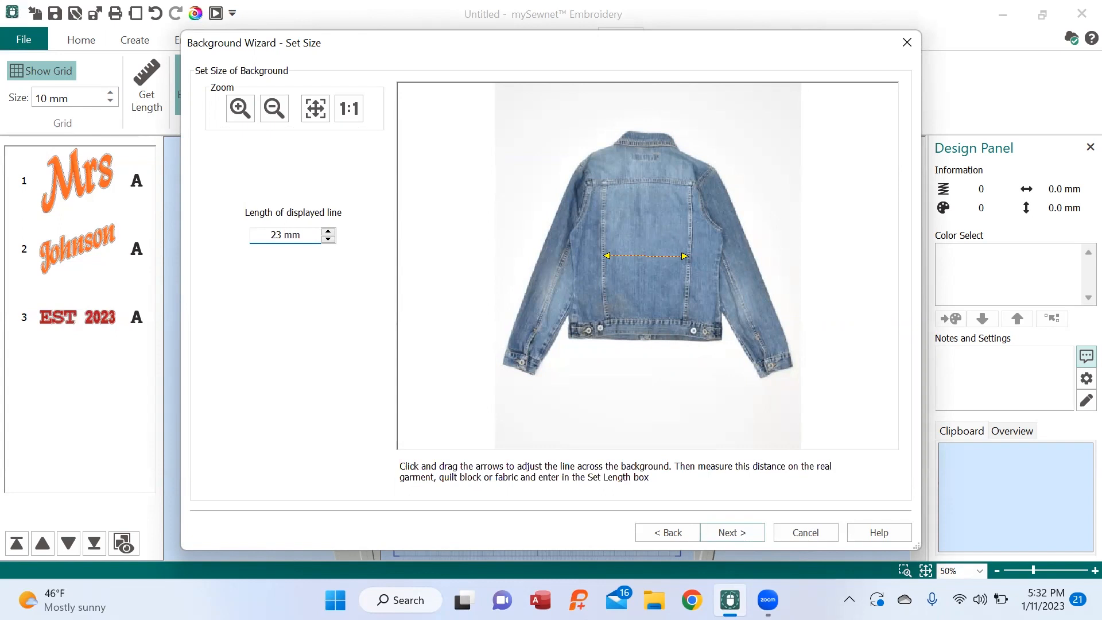
# - Enter 236 as the displayed line length, then step it down to 228.9 mm
pyautogui.write('236')
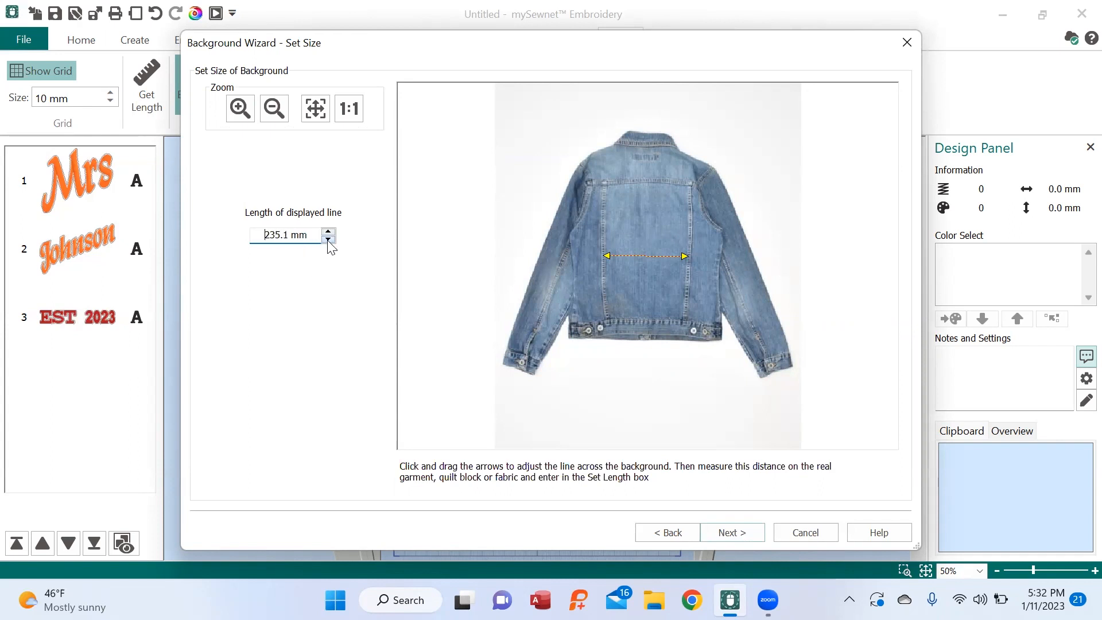
pyautogui.click(328, 241)
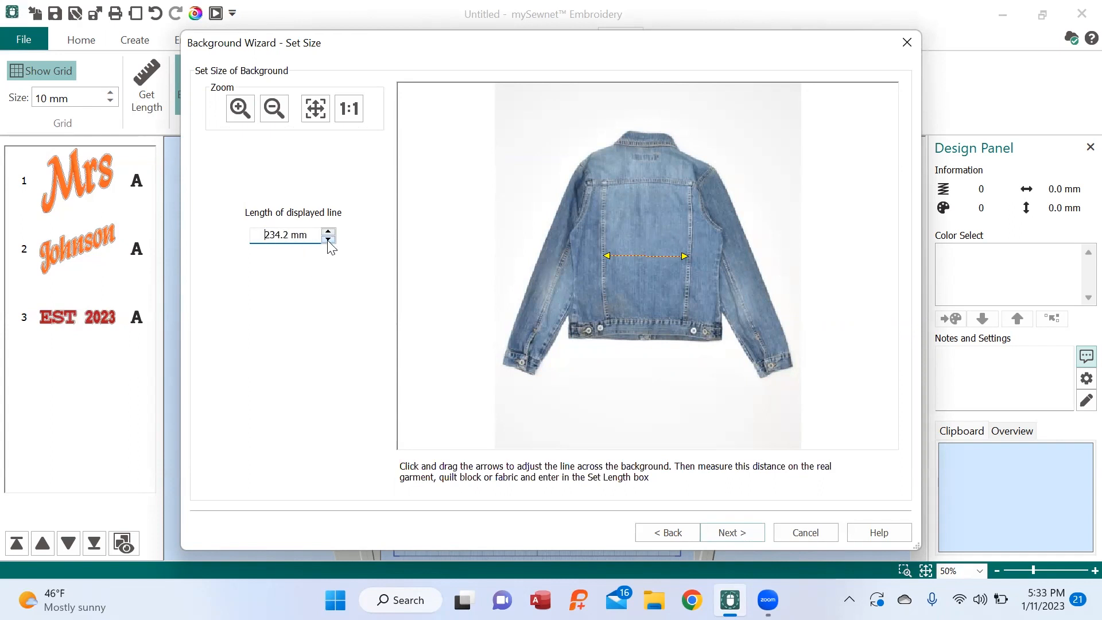
pyautogui.click(328, 241)
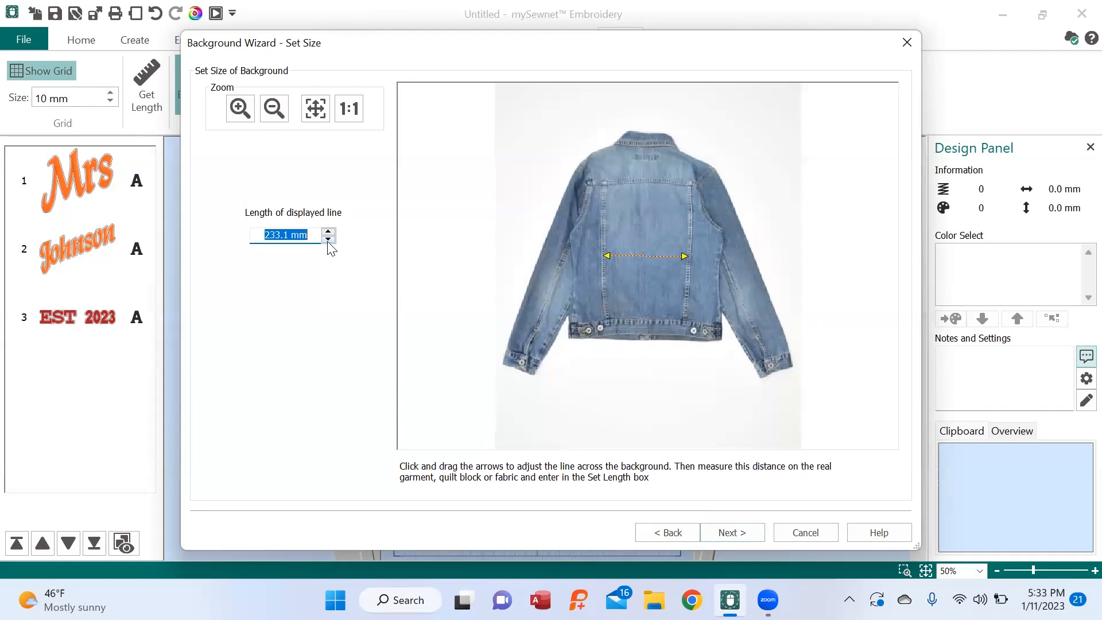
pyautogui.click(327, 238)
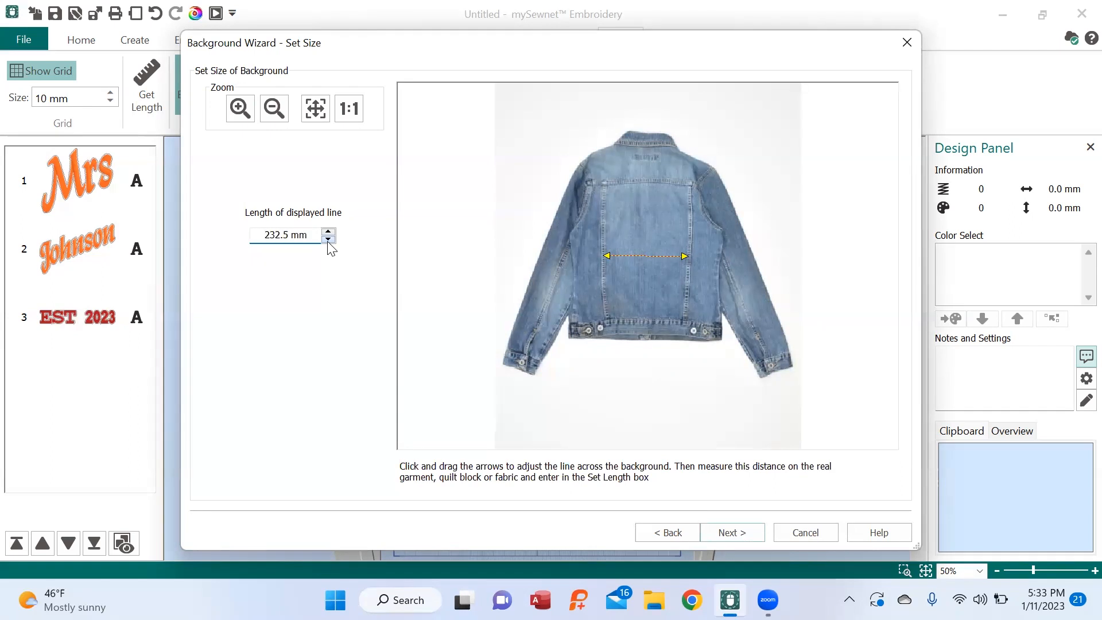
pyautogui.click(328, 238)
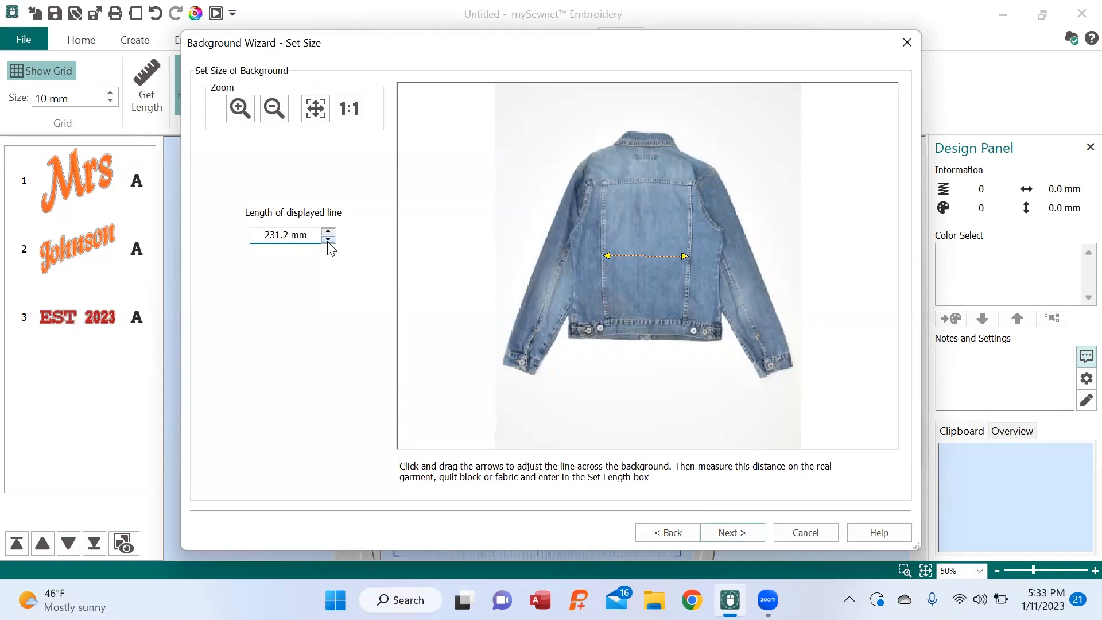
pyautogui.click(328, 239)
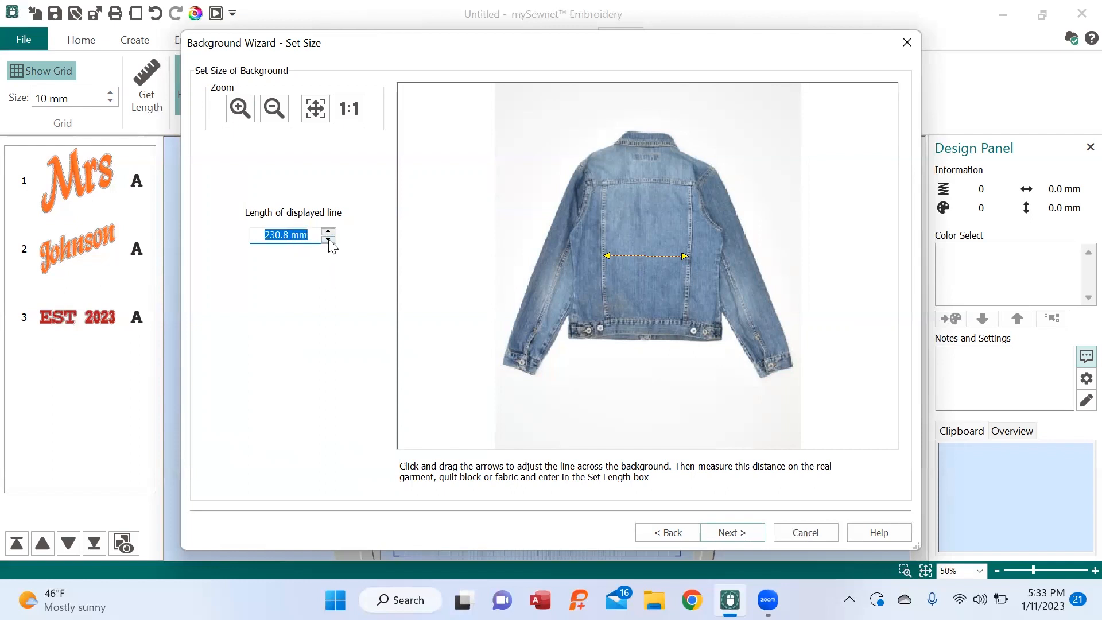
pyautogui.click(329, 238)
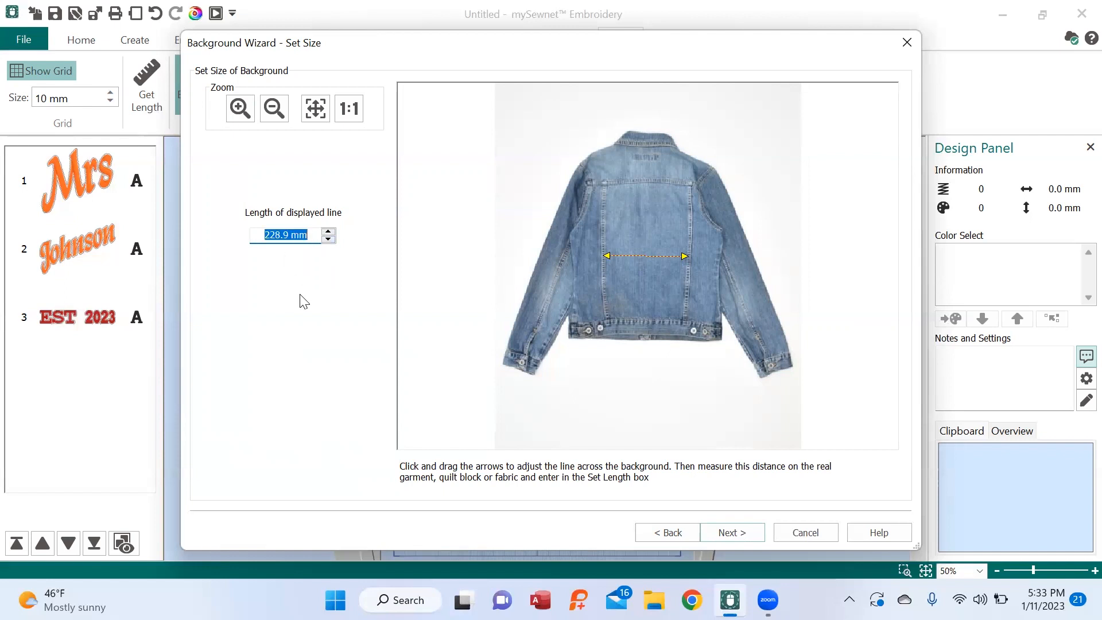
pyautogui.moveTo(682, 257)
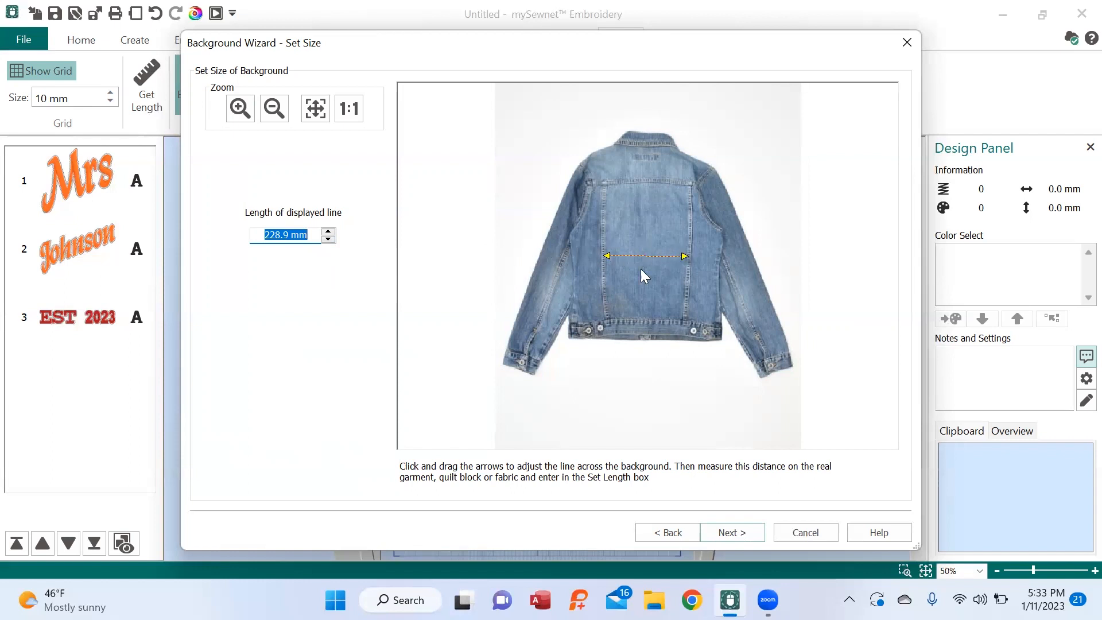
pyautogui.moveTo(432, 292)
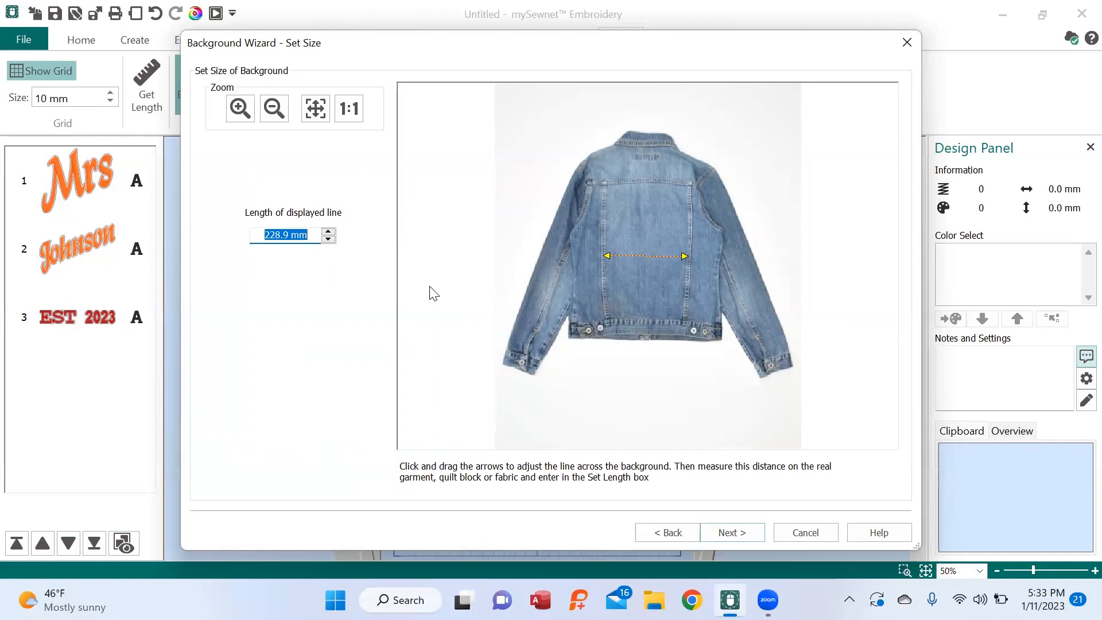
pyautogui.moveTo(731, 453)
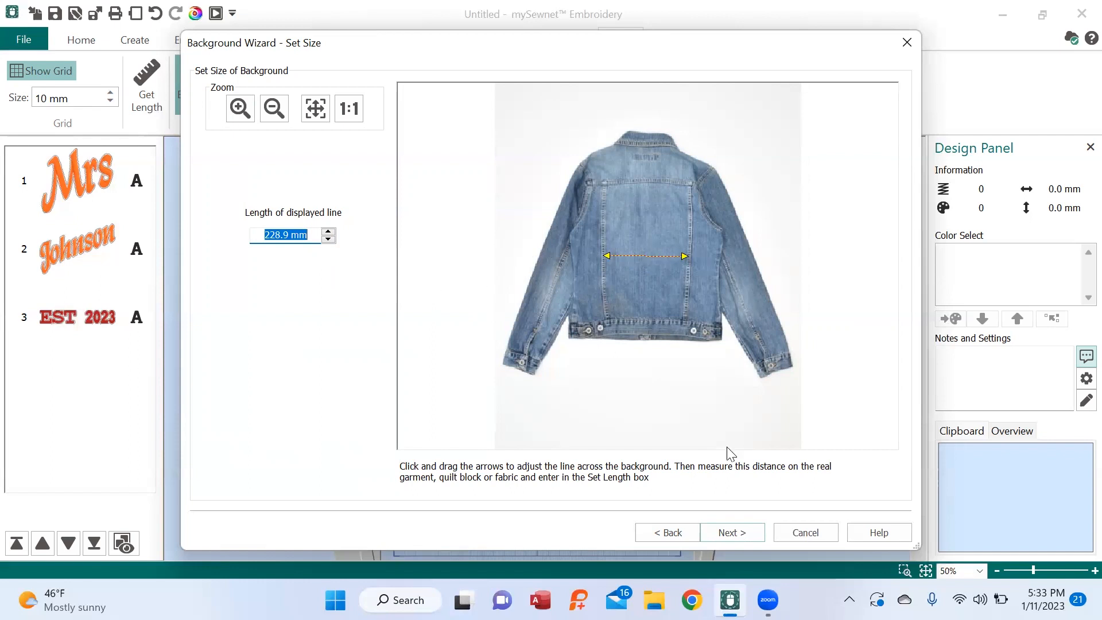
# - Advance to the naming page, with name s-l500 in the My Garments category
pyautogui.click(732, 531)
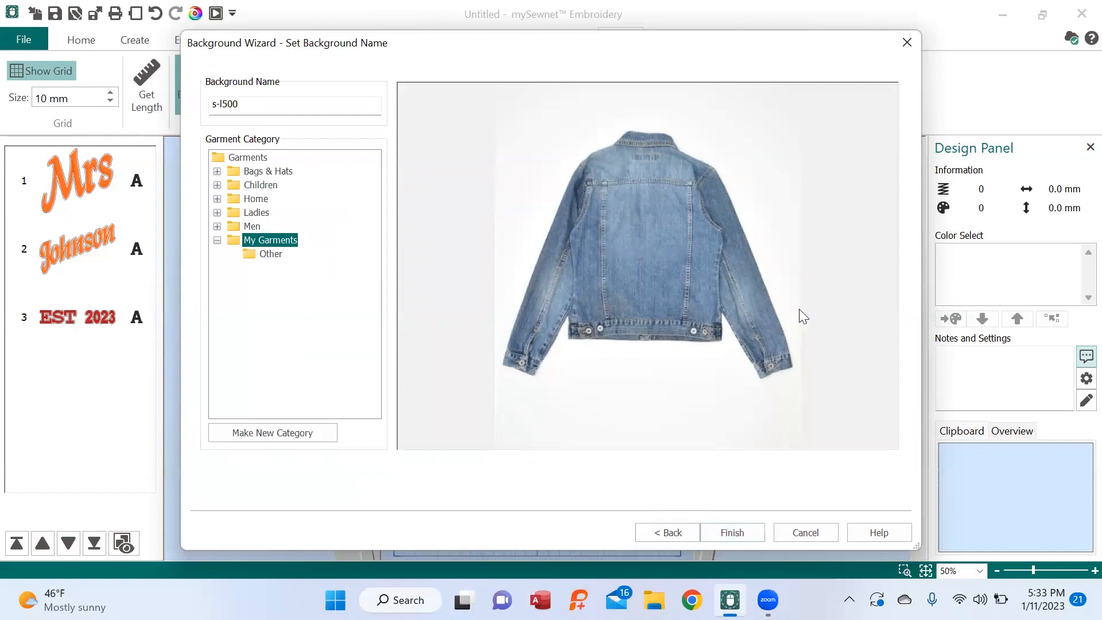
pyautogui.moveTo(257, 304)
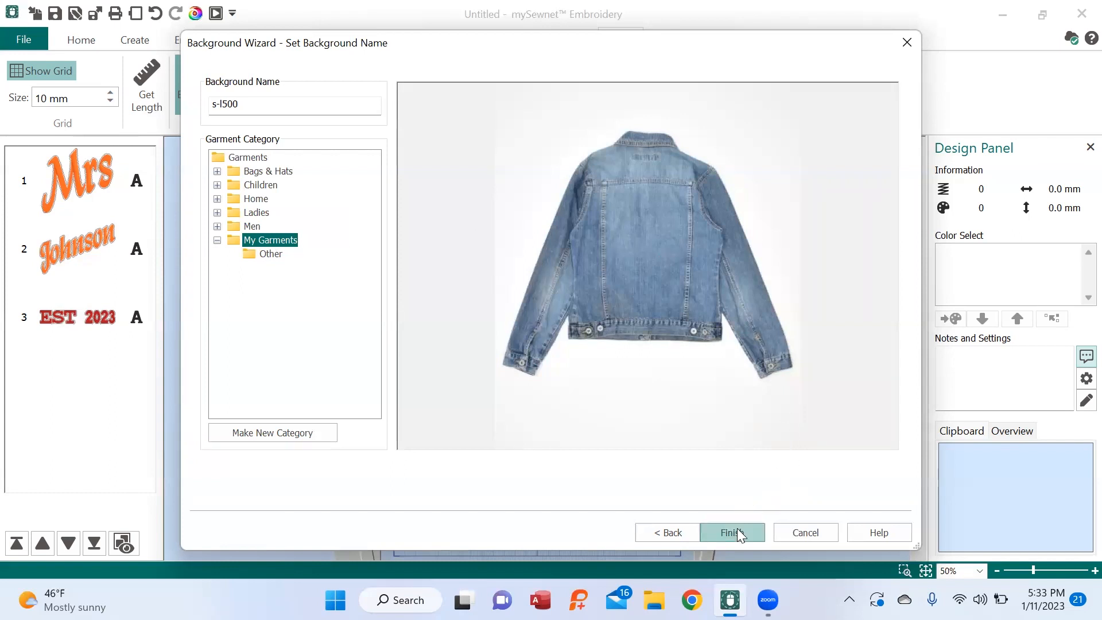
# - Finish the wizard to place the jacket behind the hoop, and zoom to 25%
pyautogui.click(731, 532)
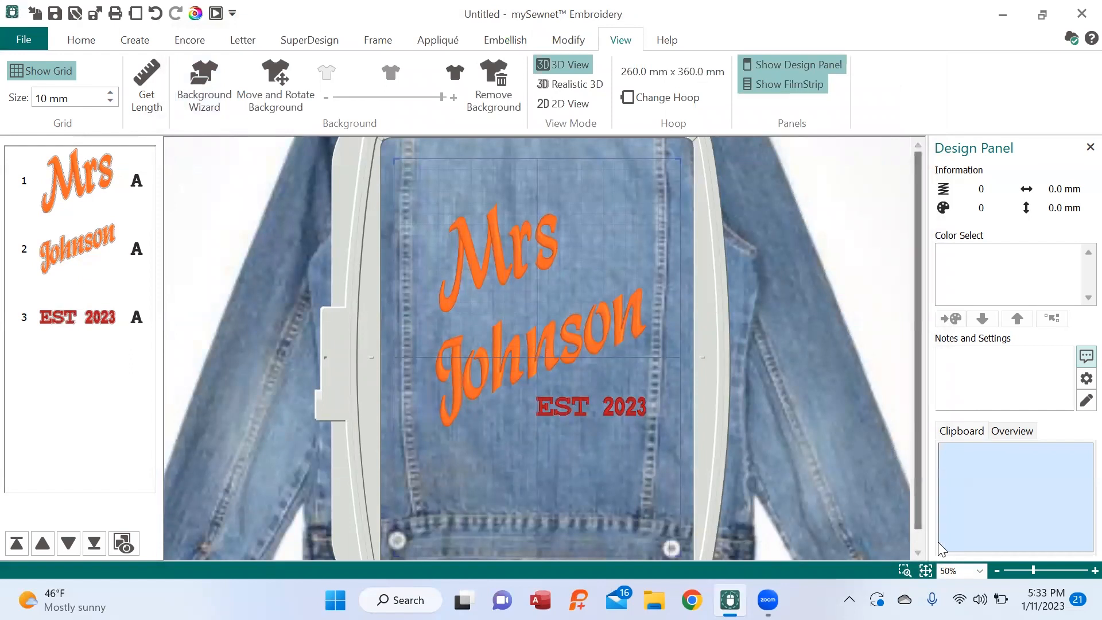
pyautogui.click(979, 570)
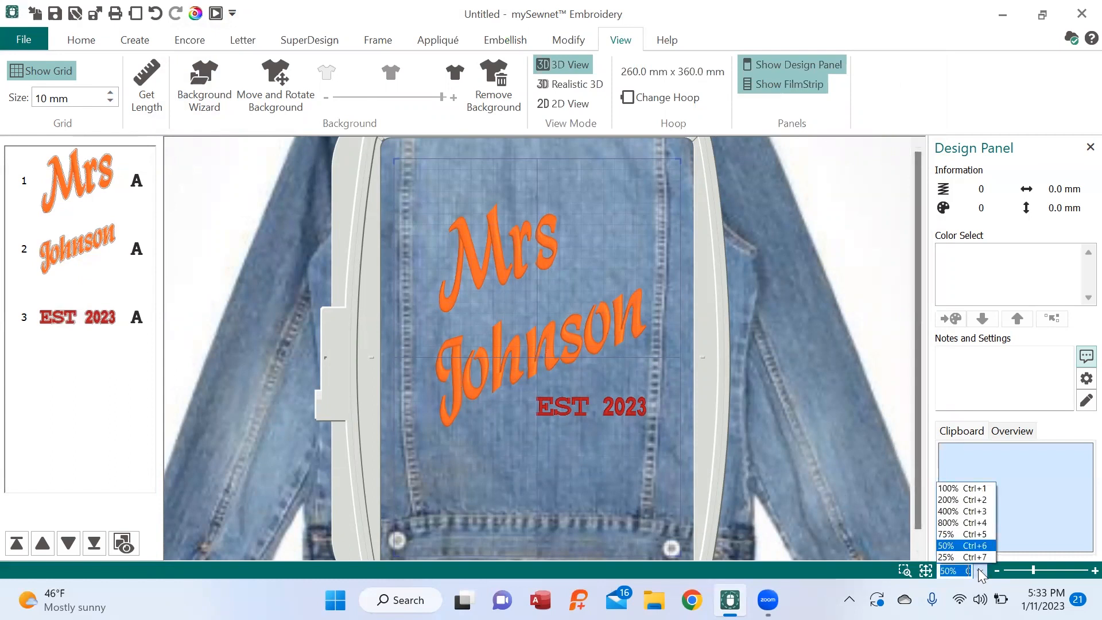
pyautogui.click(948, 556)
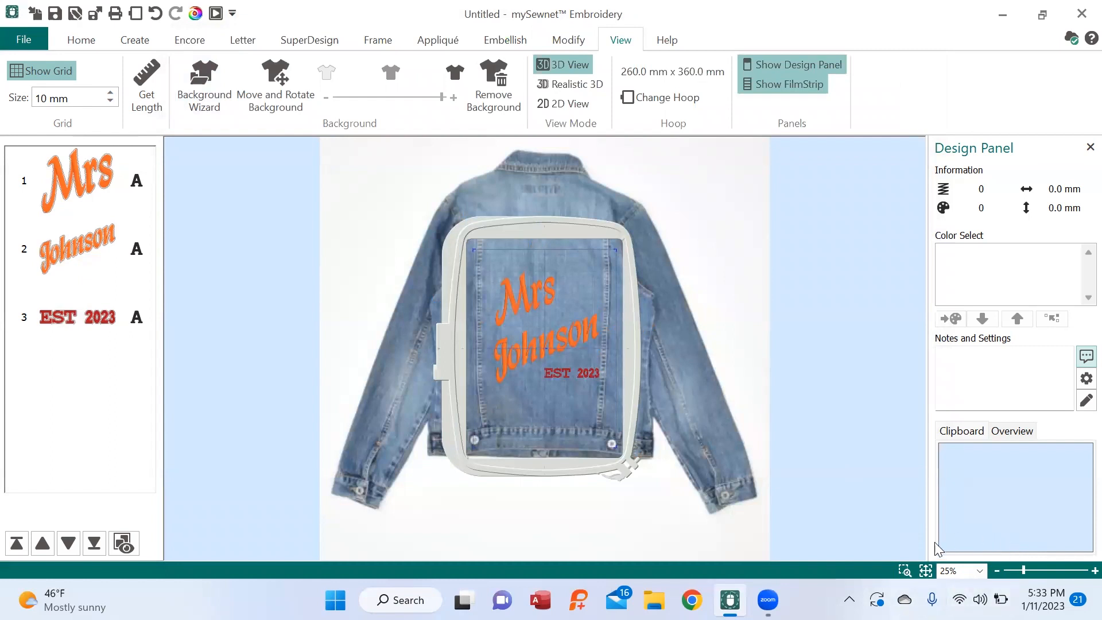
pyautogui.moveTo(875, 532)
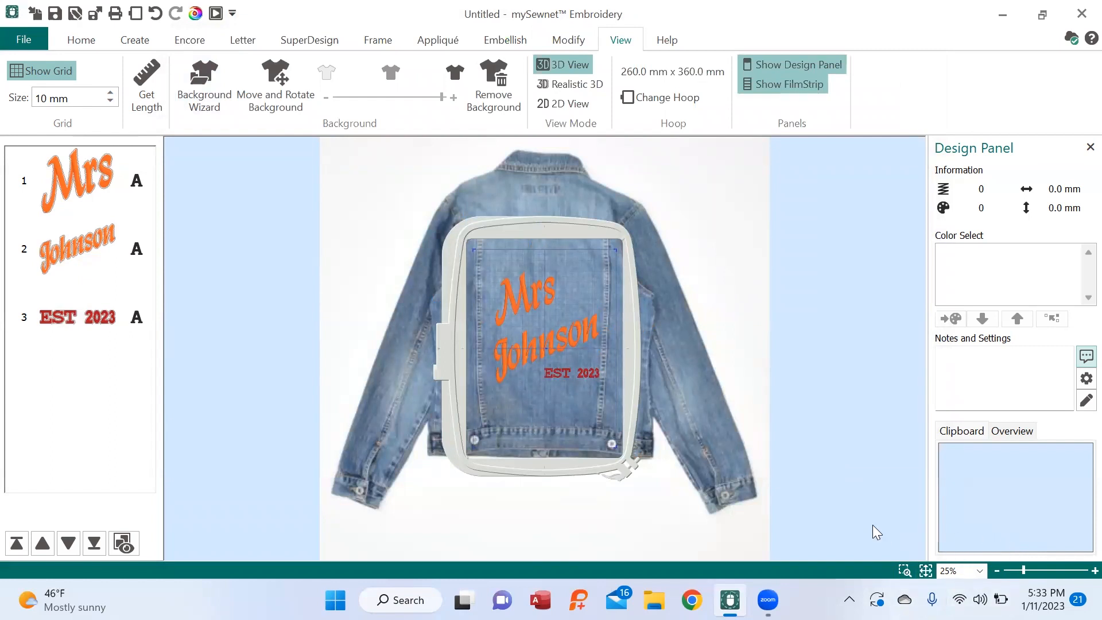
pyautogui.moveTo(846, 447)
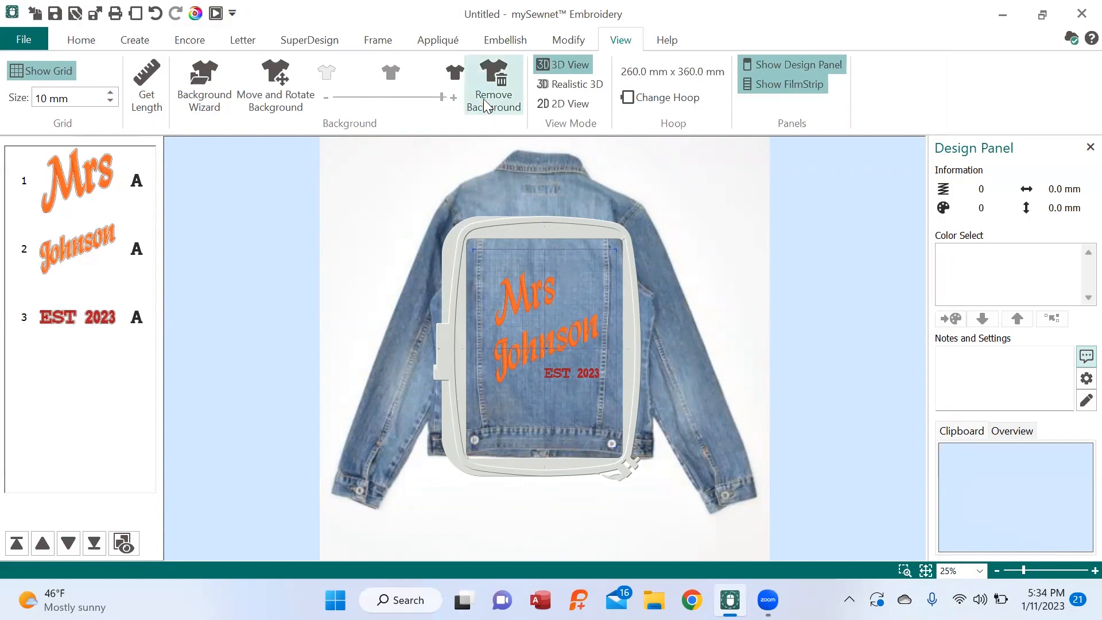
pyautogui.moveTo(274, 84)
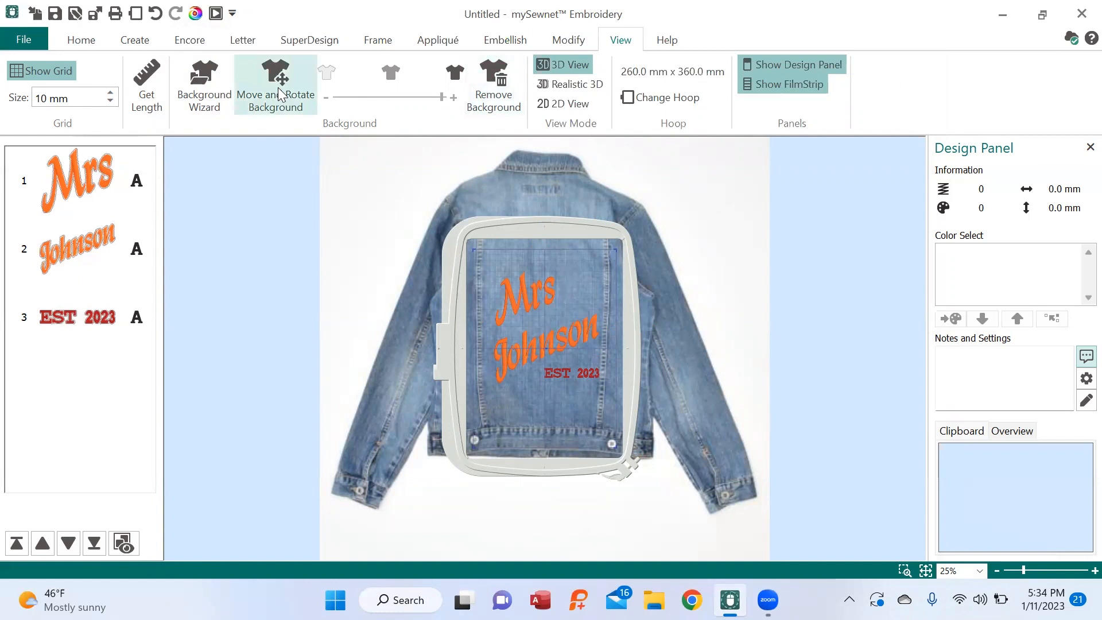
# - Use Move and Rotate Background to drag the jacket until the hoop centres on its back
pyautogui.click(274, 84)
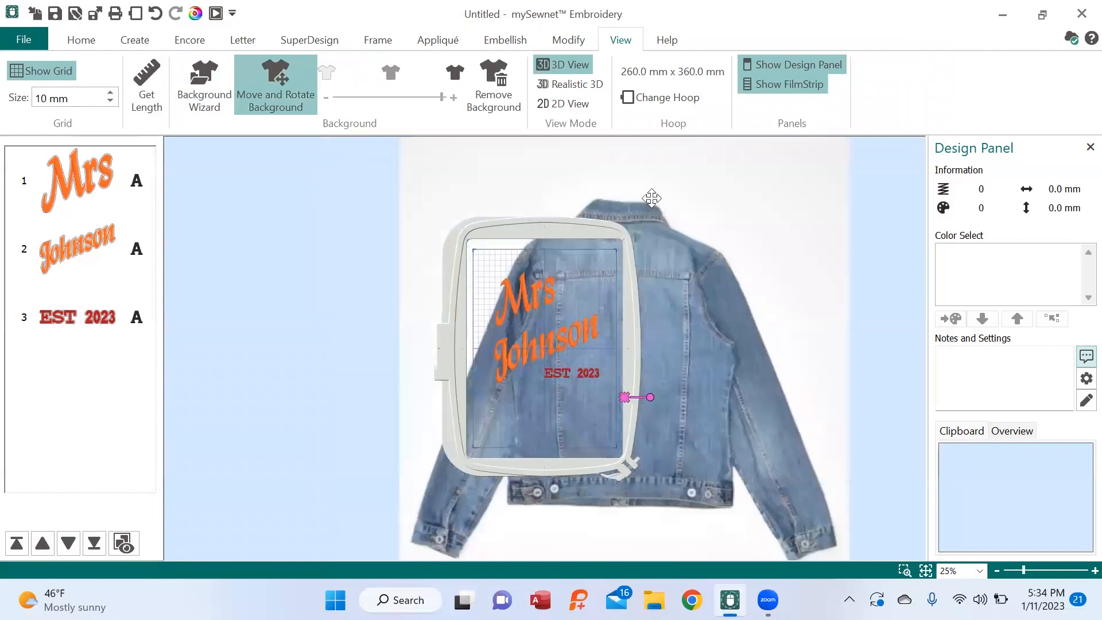
pyautogui.moveTo(652, 197); pyautogui.dragTo(564, 183)
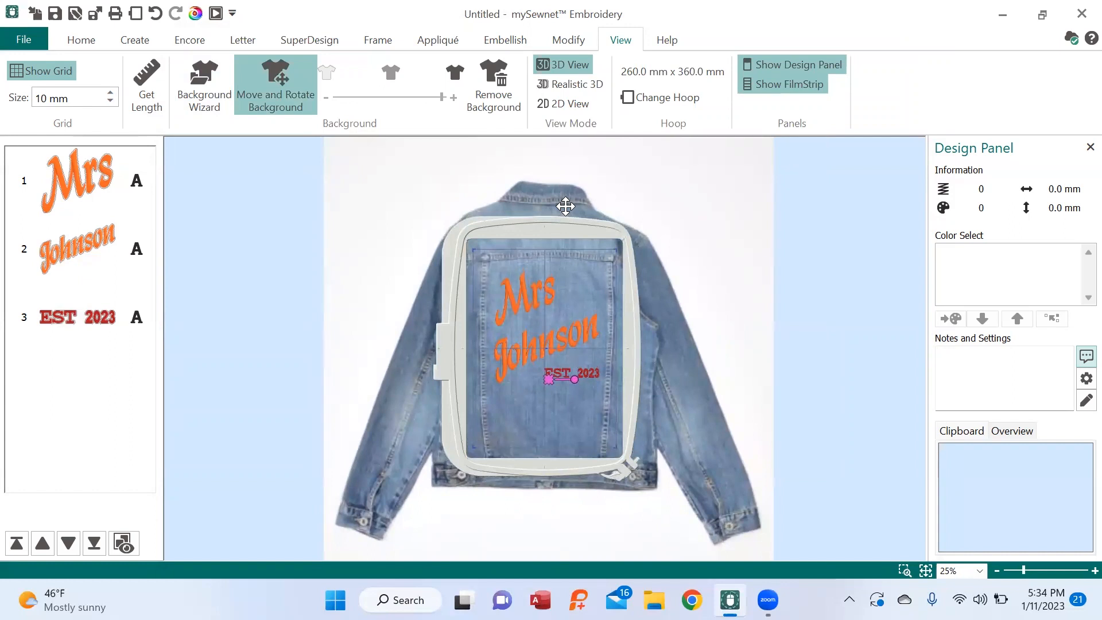
pyautogui.moveTo(758, 210)
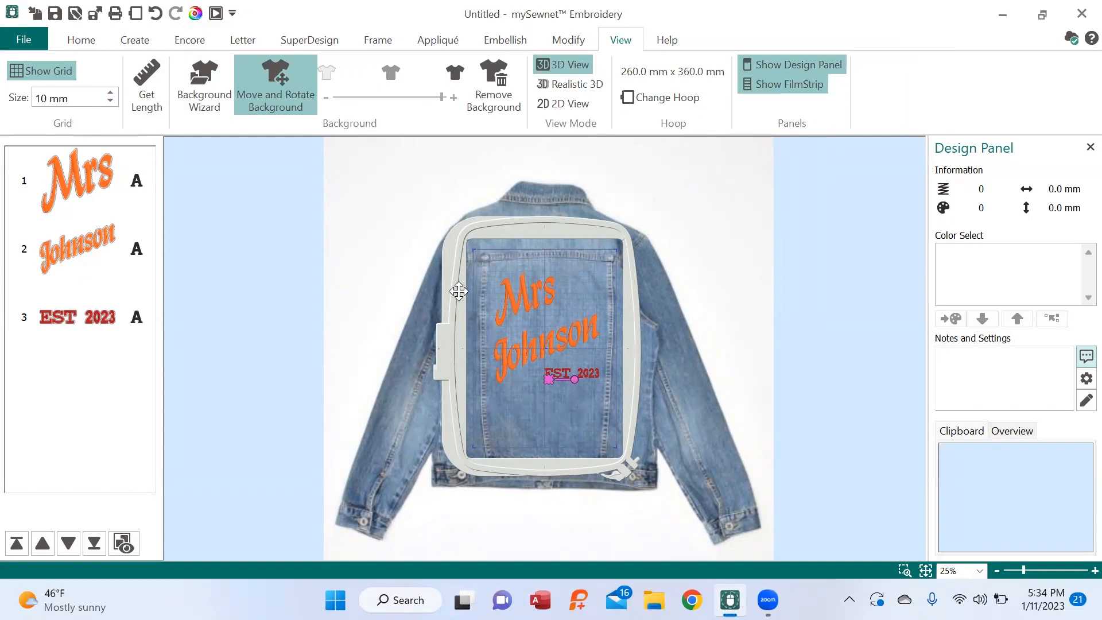
pyautogui.moveTo(557, 314)
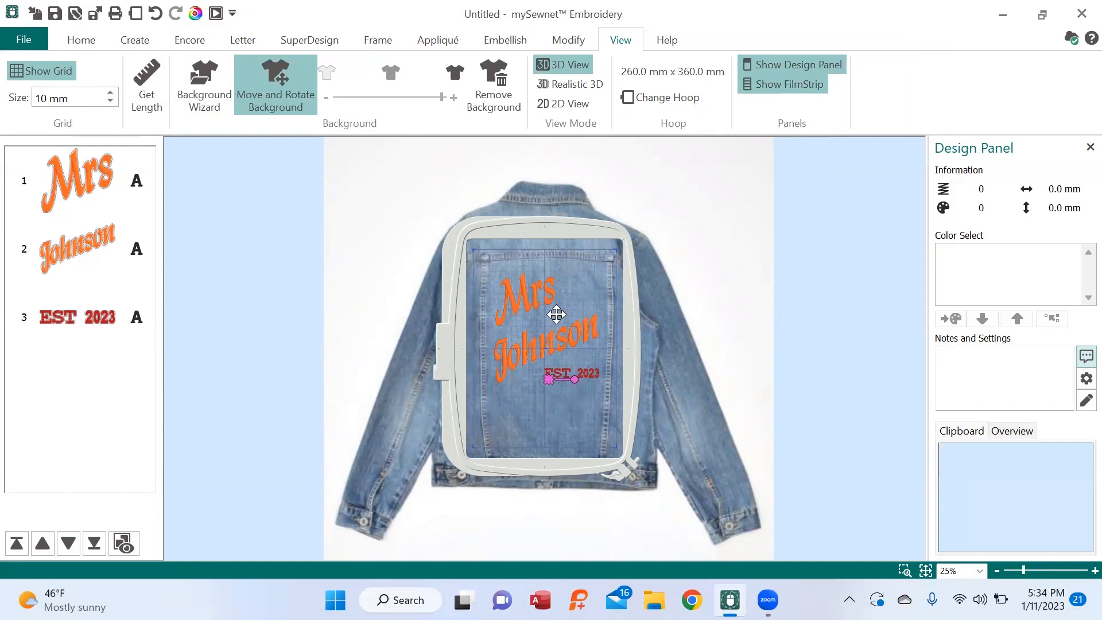
pyautogui.moveTo(517, 272)
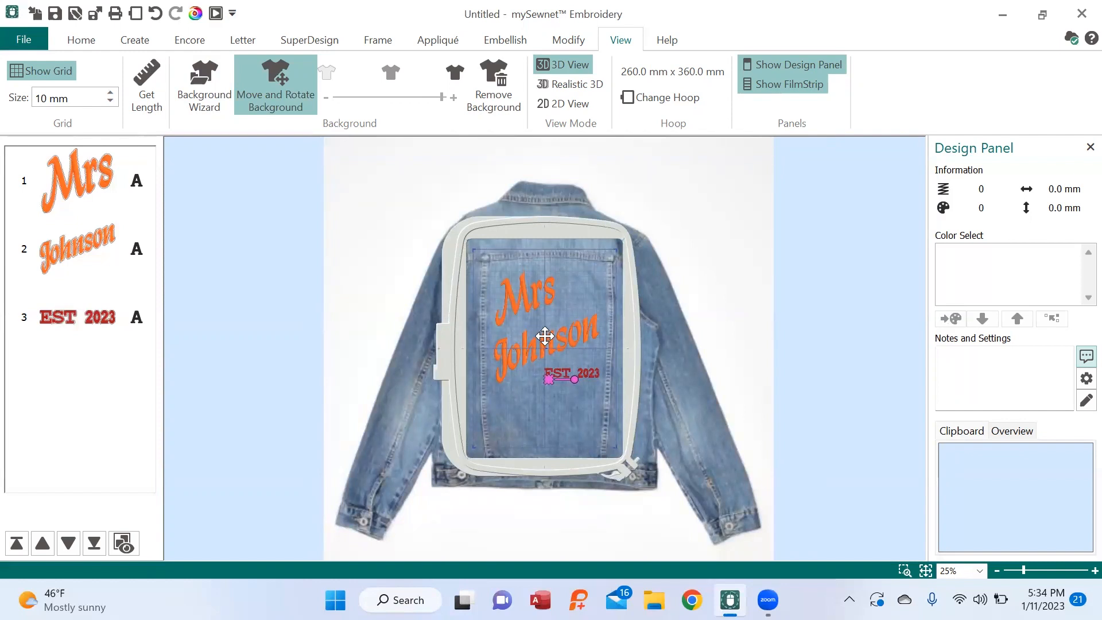
pyautogui.moveTo(721, 251)
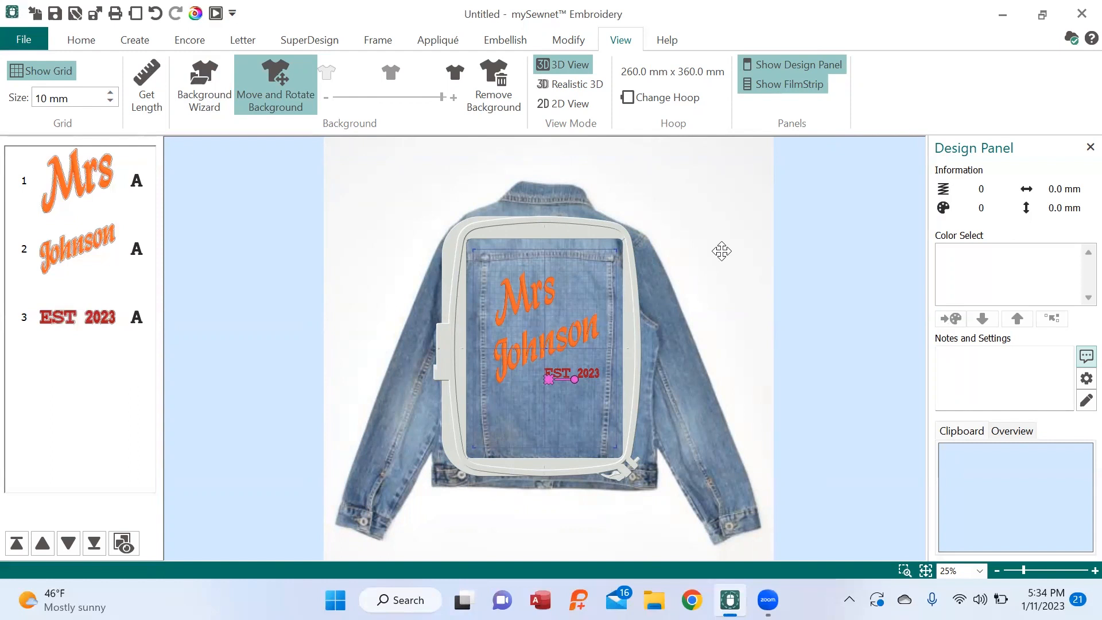
pyautogui.moveTo(765, 240)
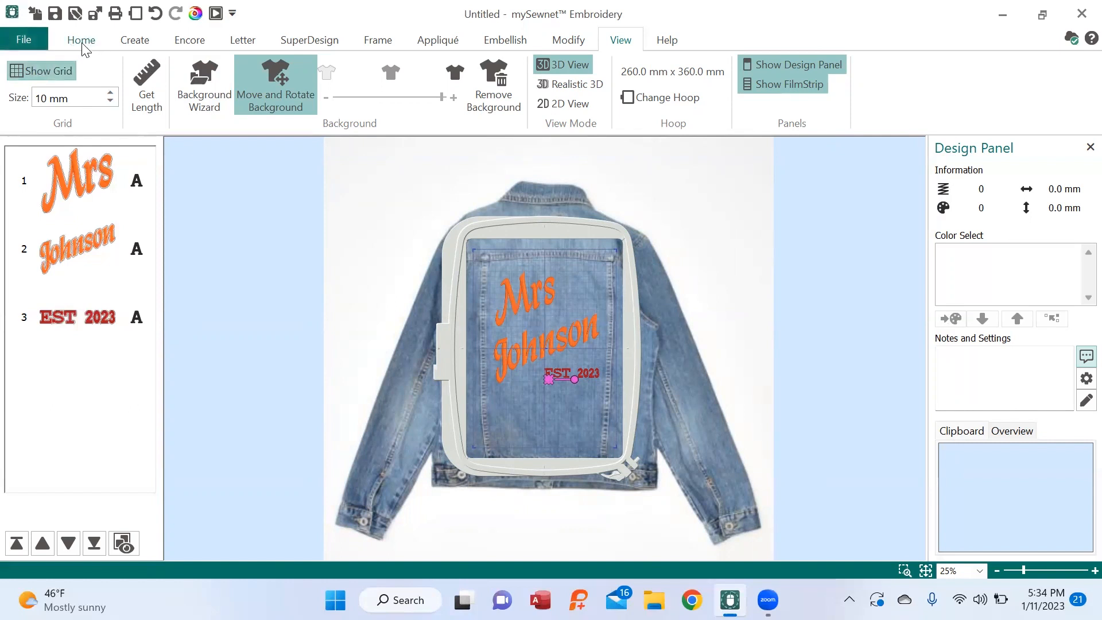
# - Open Life View from the Home tab to see the lettering stitched on the jacket
pyautogui.click(80, 39)
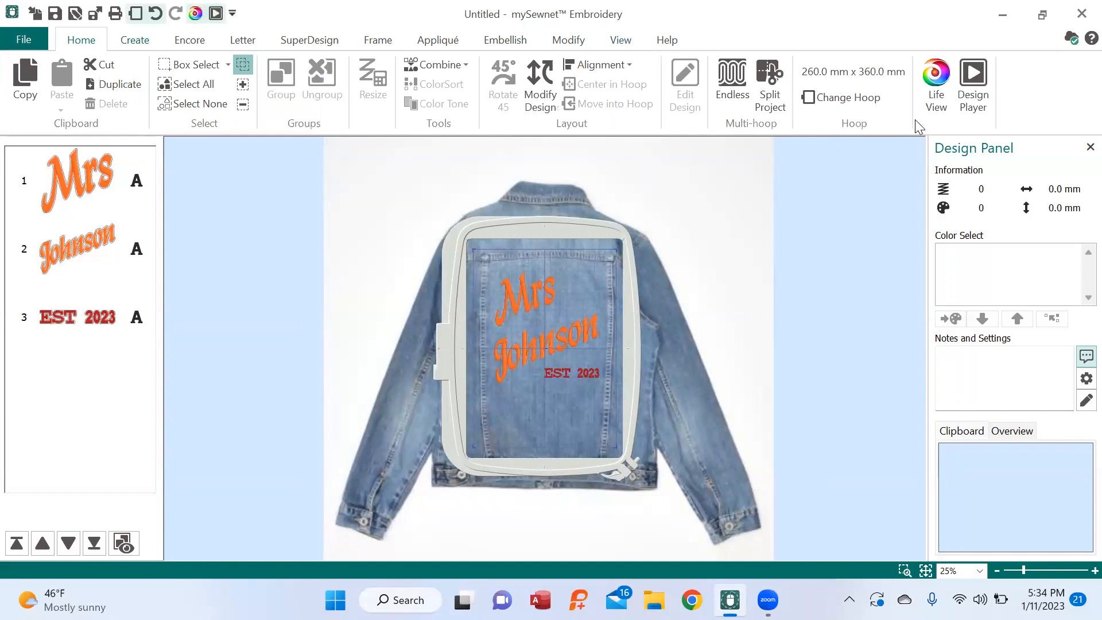
pyautogui.click(935, 85)
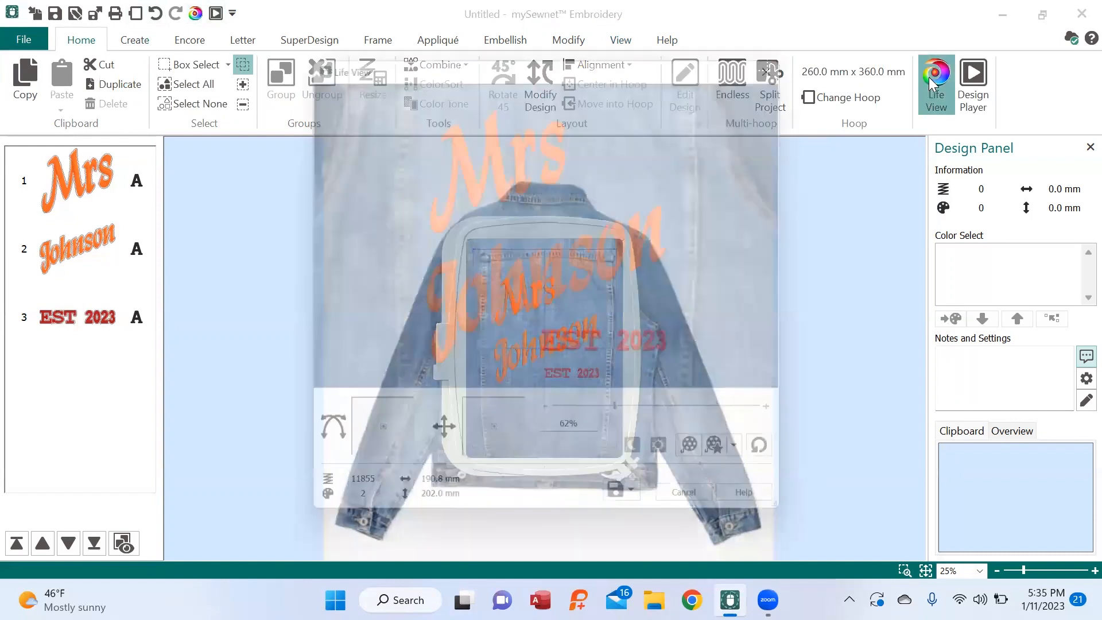
pyautogui.click(935, 84)
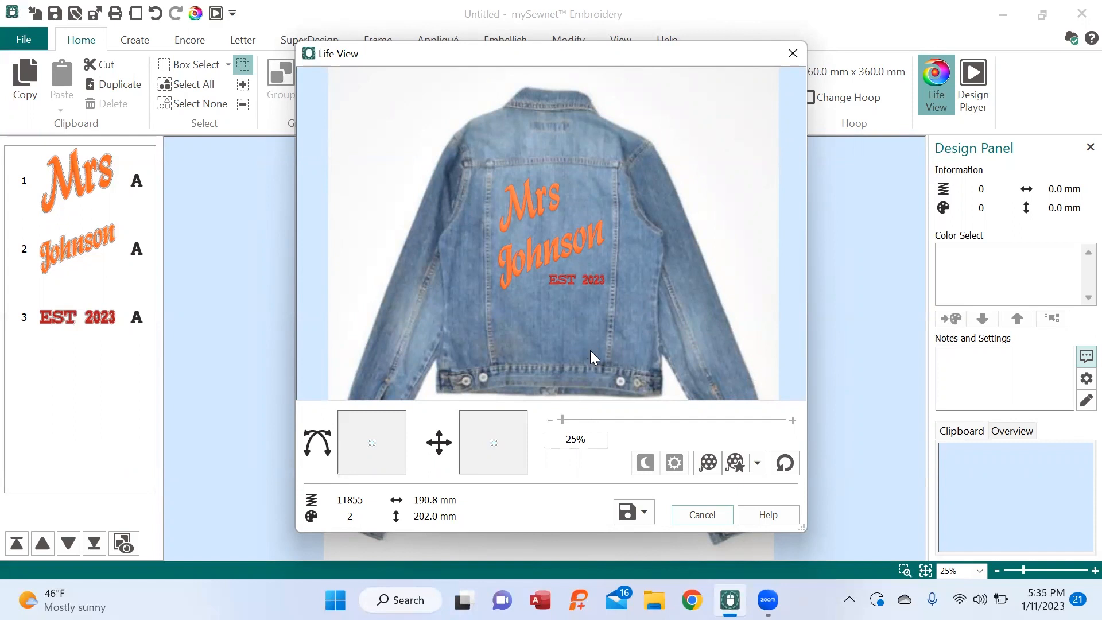
pyautogui.moveTo(576, 241)
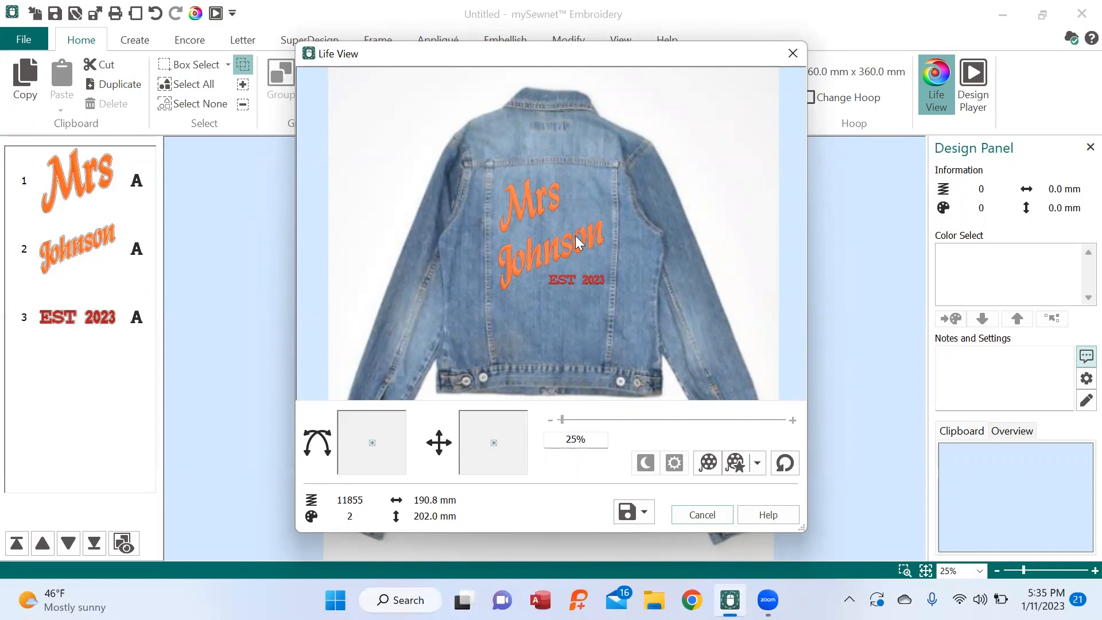
pyautogui.moveTo(687, 275)
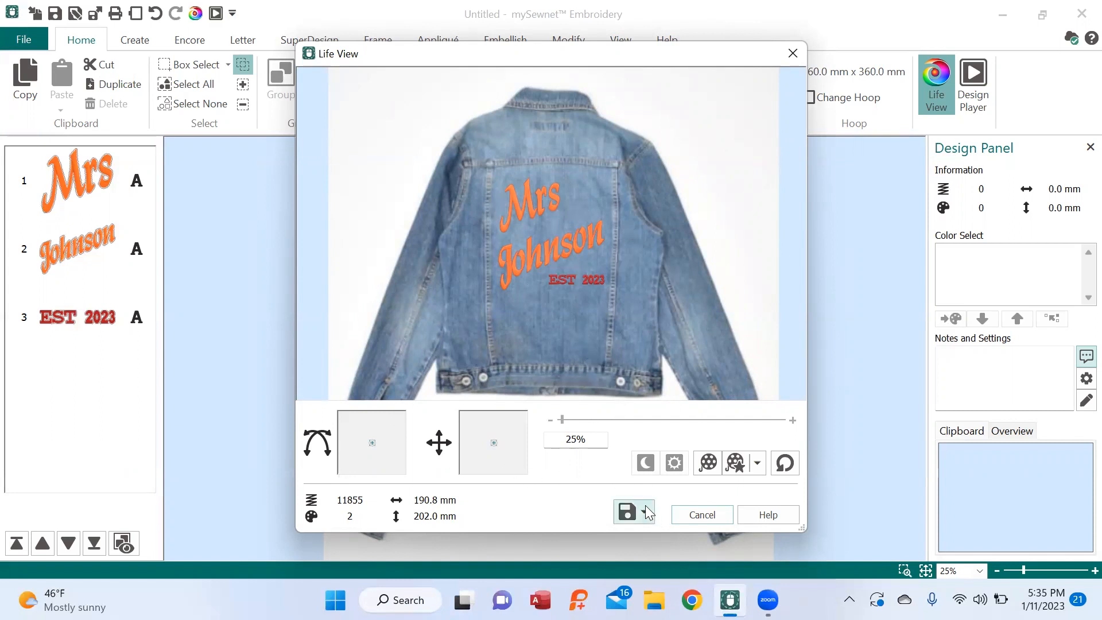
# - Choose Share Picture at Standard size from Life View's save menu and save
pyautogui.click(645, 511)
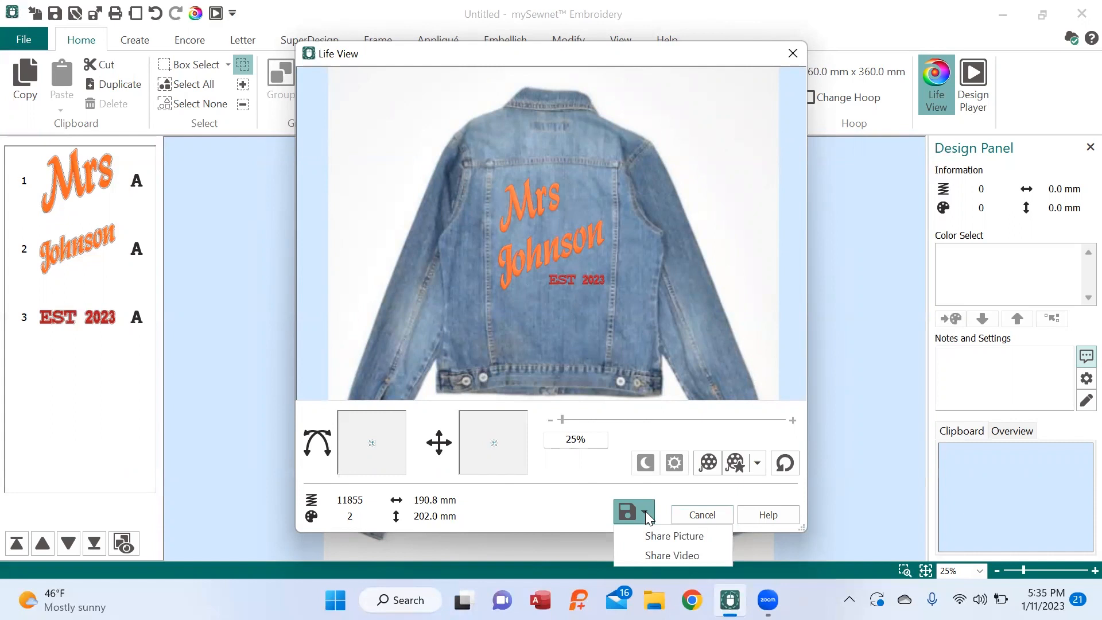
pyautogui.moveTo(672, 535)
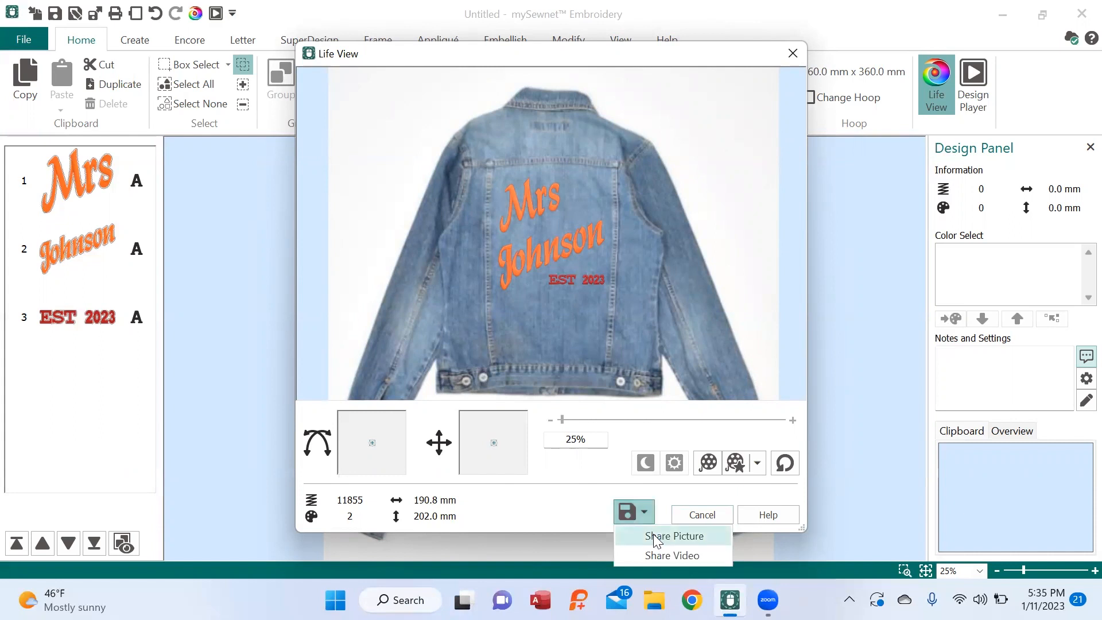
pyautogui.click(672, 535)
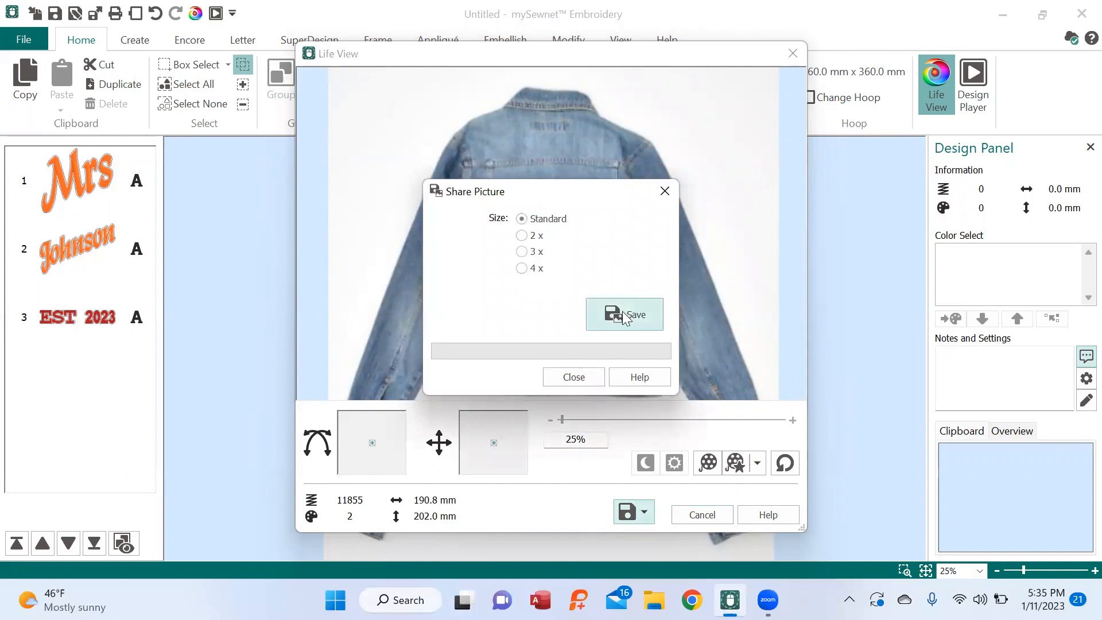
pyautogui.click(624, 314)
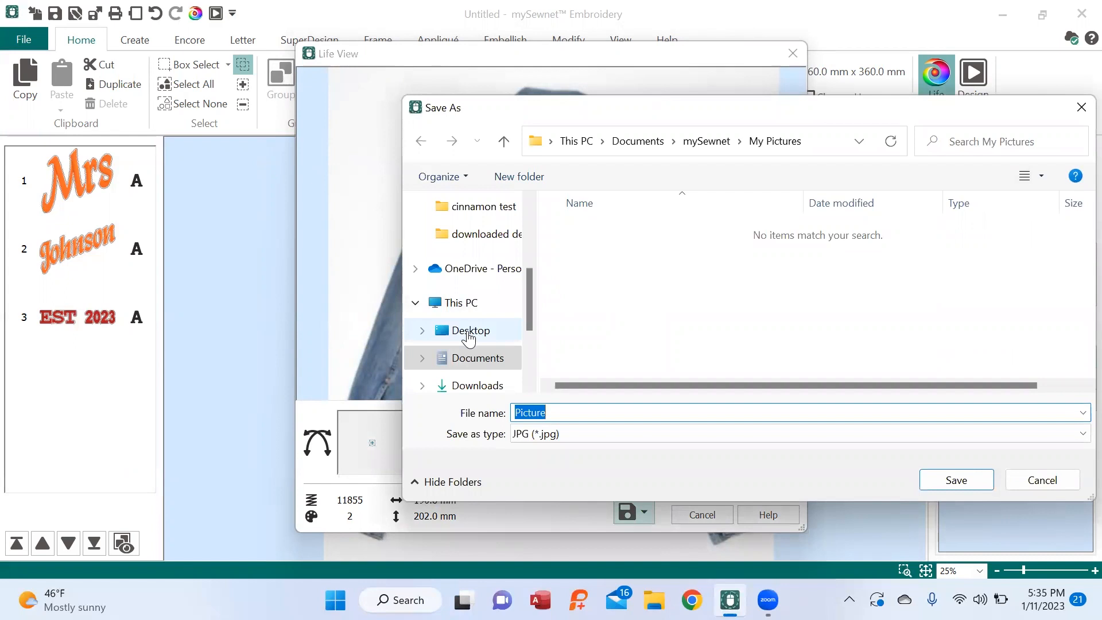
# - Save the Life View picture to the Desktop as JPG named 'Denim jCK'
pyautogui.click(470, 331)
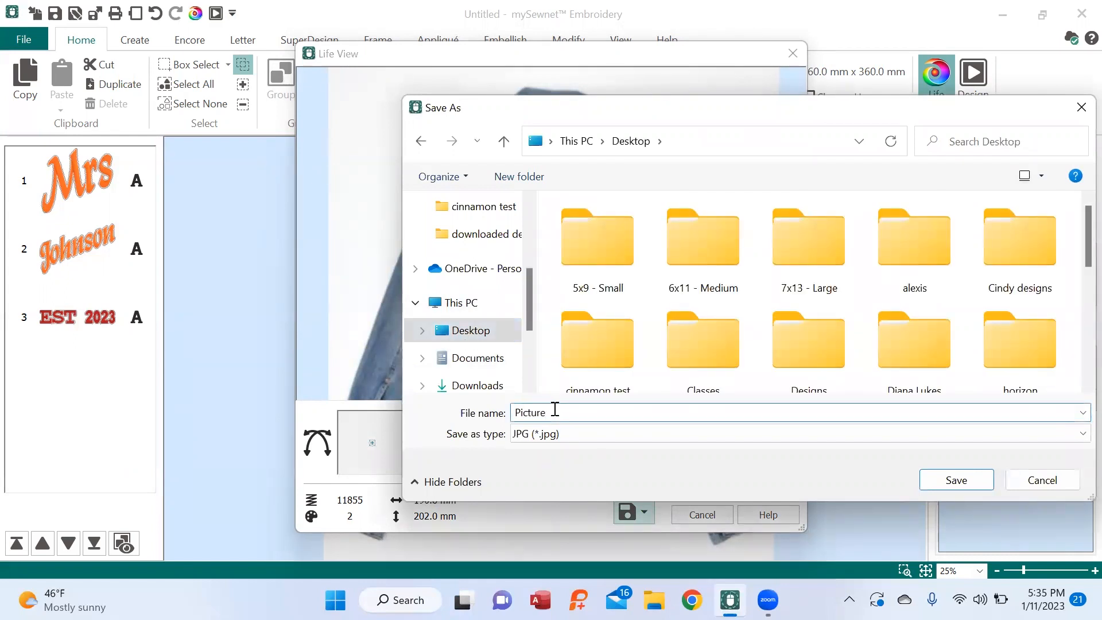
pyautogui.write('Denim')
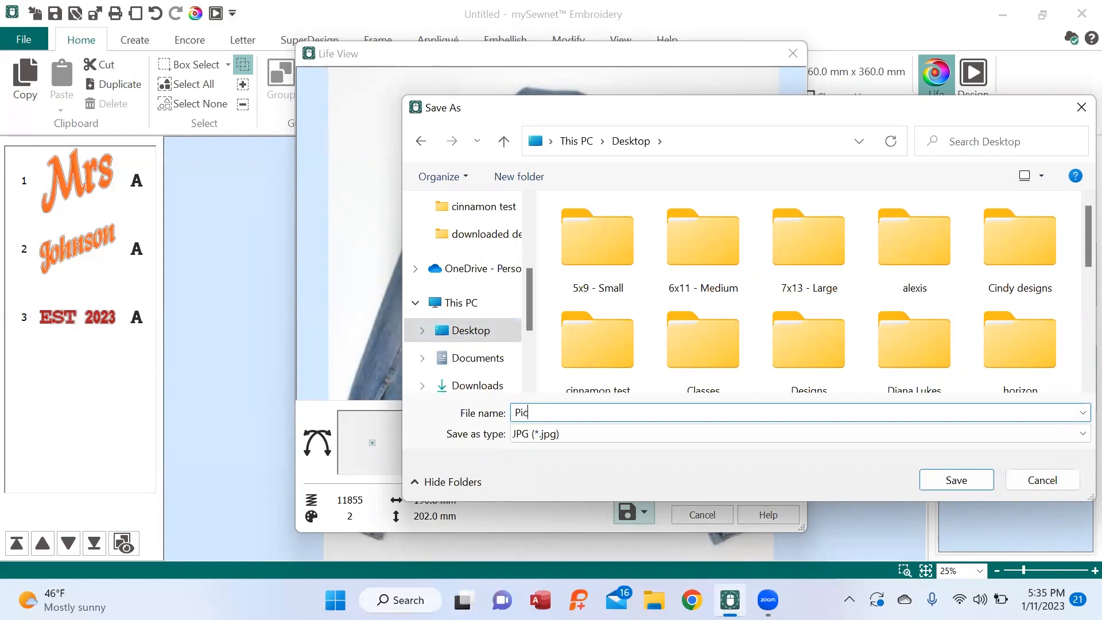
pyautogui.write('Den')
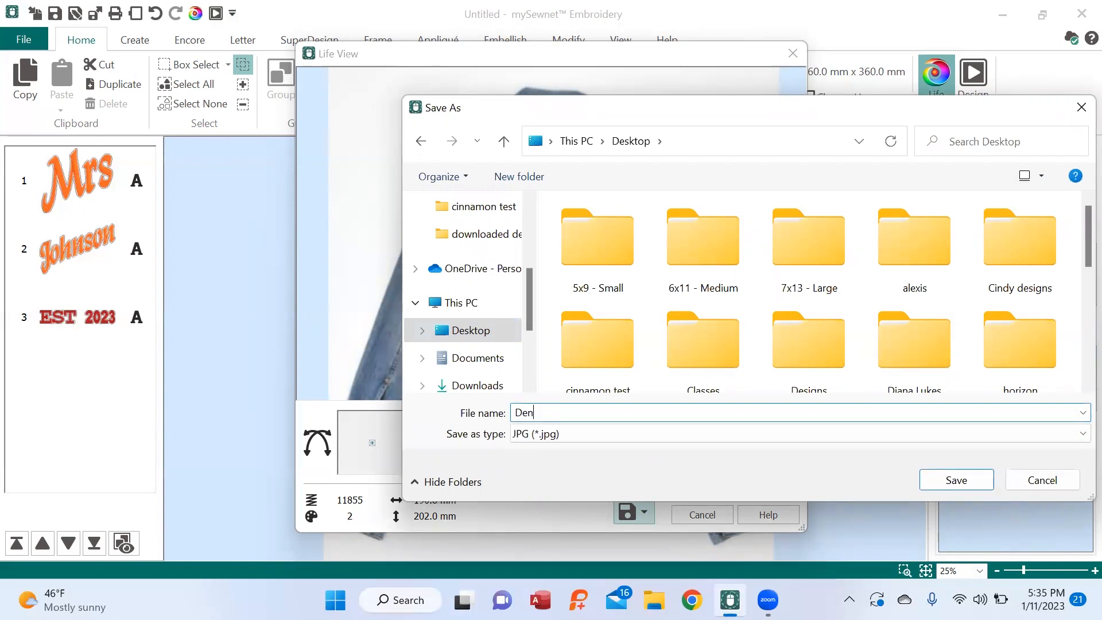
pyautogui.write('im')
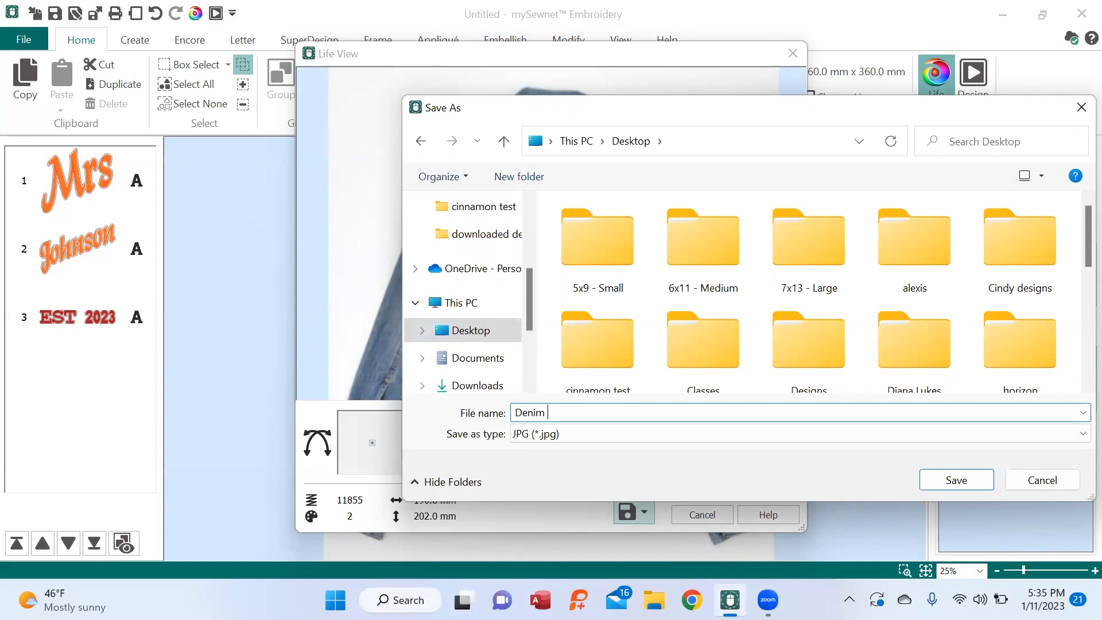
pyautogui.write('j')
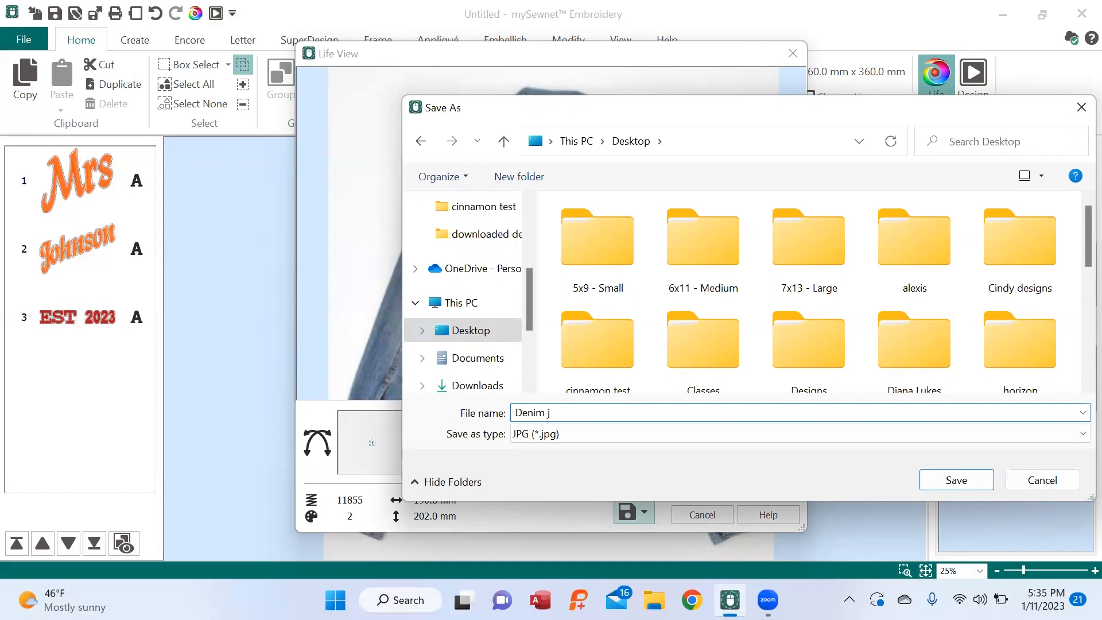
pyautogui.write('CK')
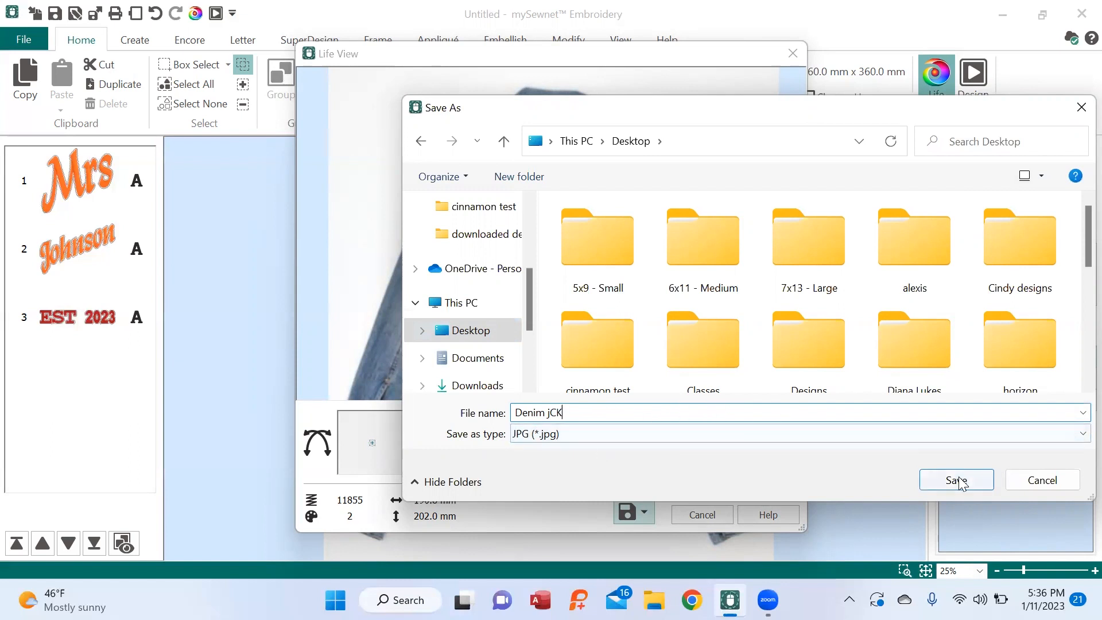
pyautogui.click(954, 480)
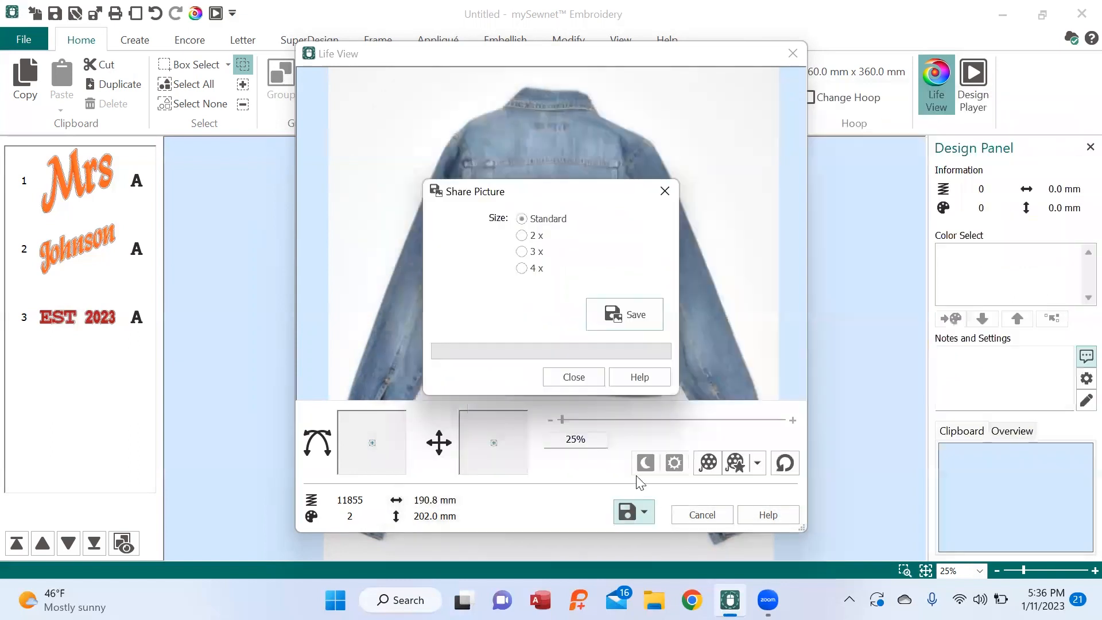
# - Close the Share Picture dialog and the Life View window to return to the design
pyautogui.click(572, 376)
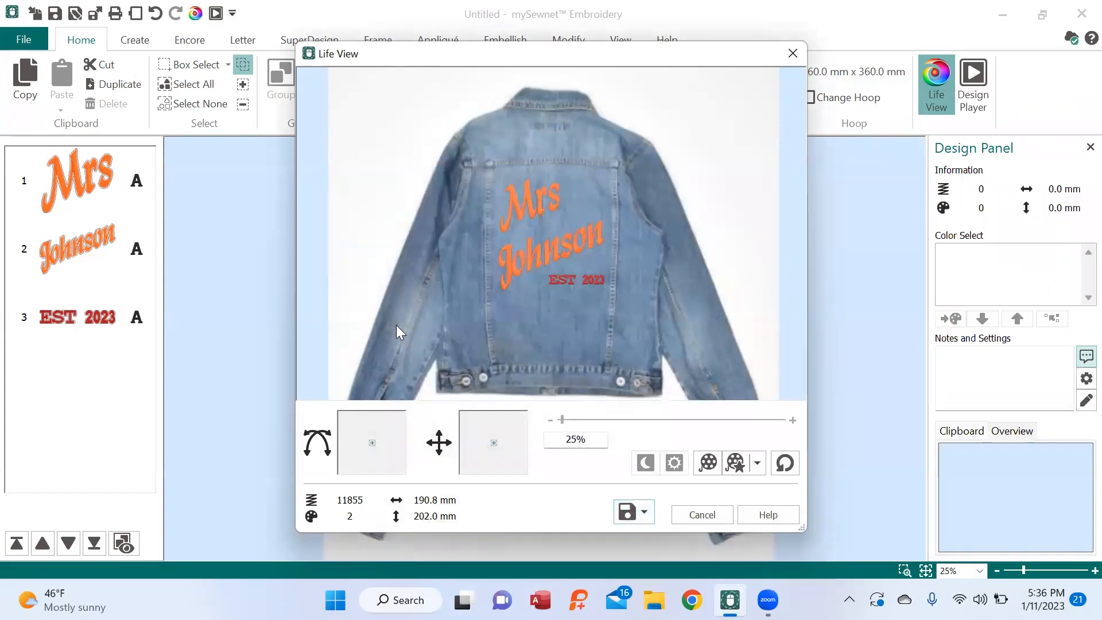
pyautogui.moveTo(634, 288)
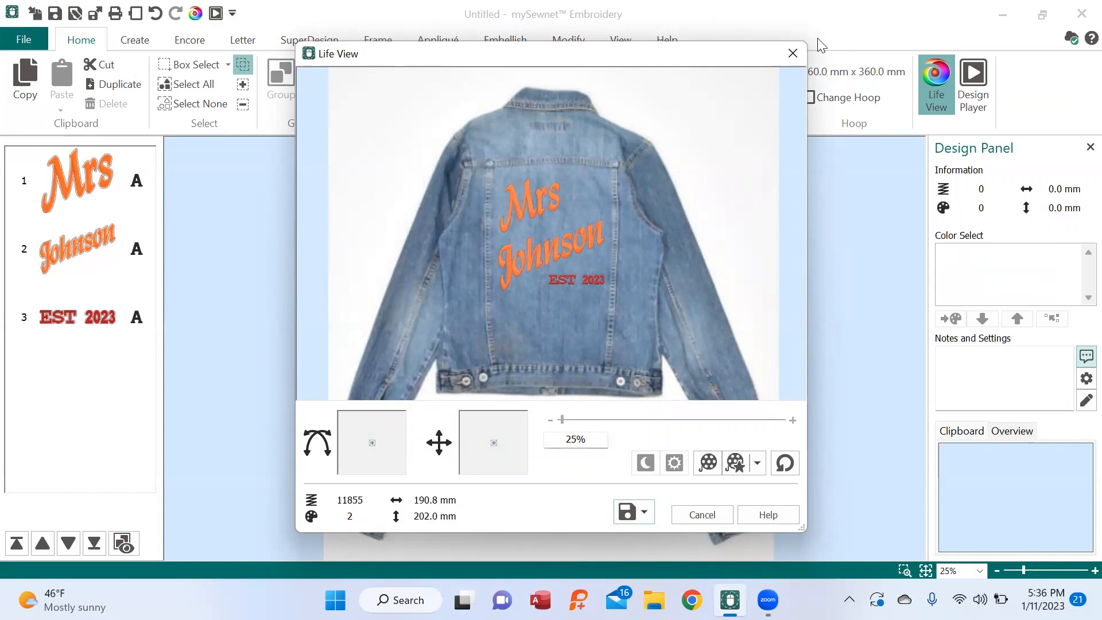
pyautogui.click(793, 53)
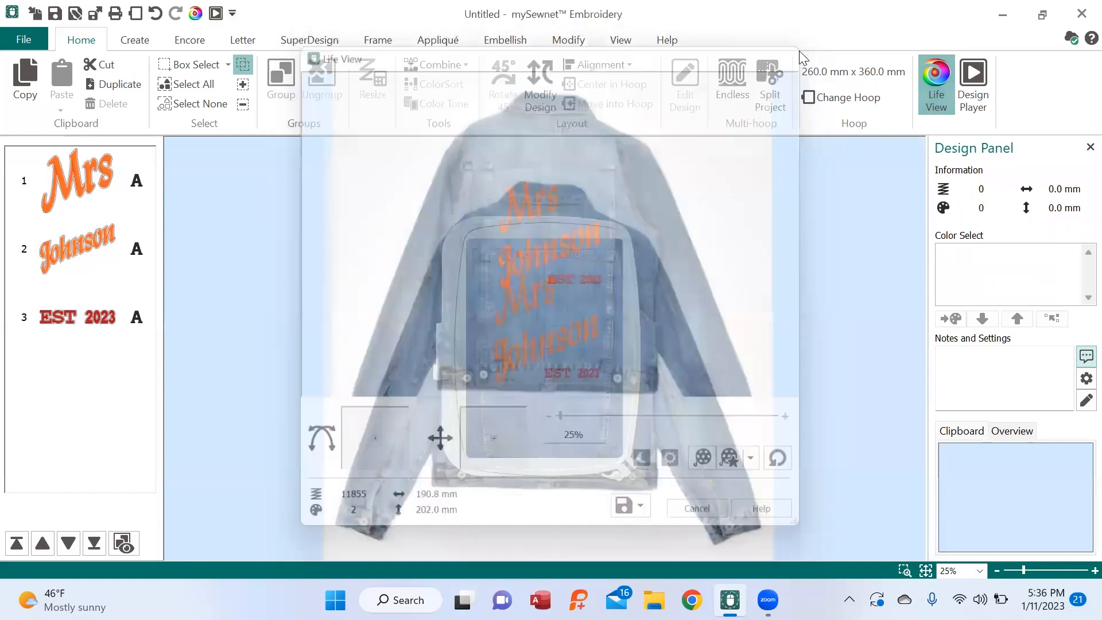